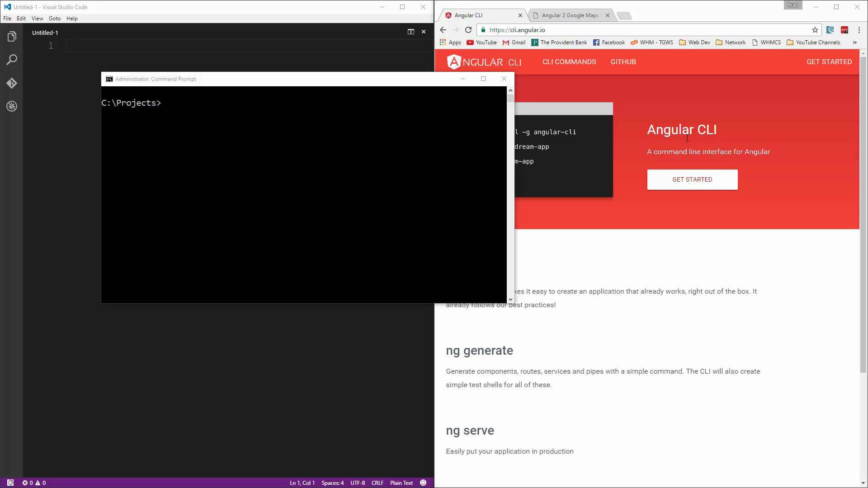
mouse_move(576, 205)
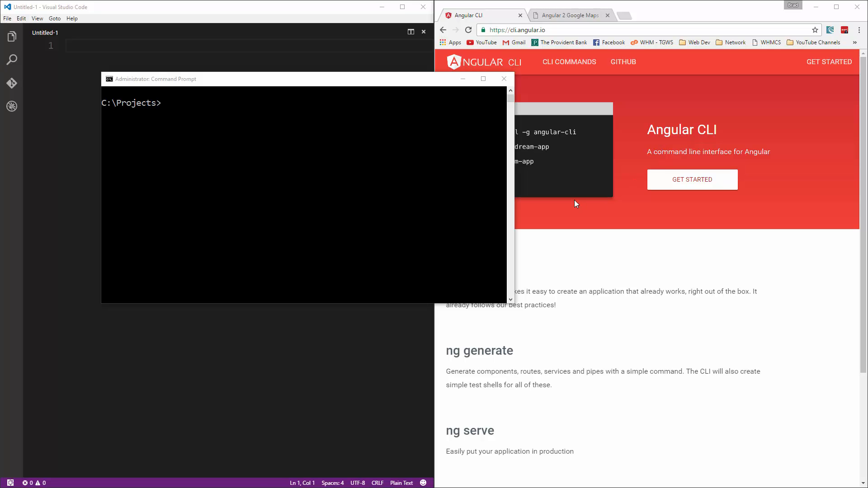
mouse_move(630, 259)
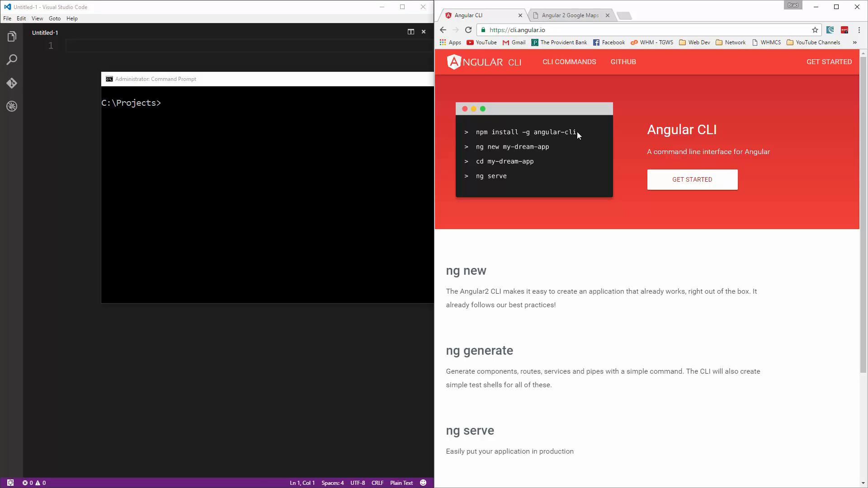
mouse_move(530, 139)
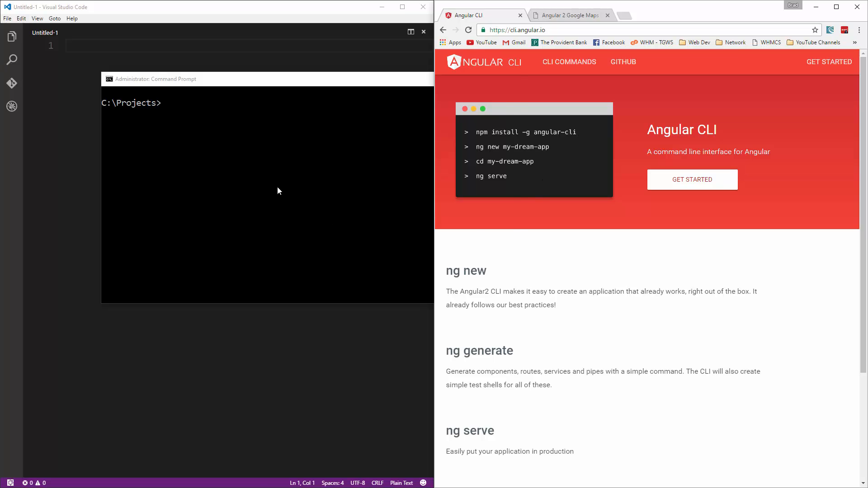
- Run 'ng new mapit' in C:\Projects to generate the new Angular project
text(ng)
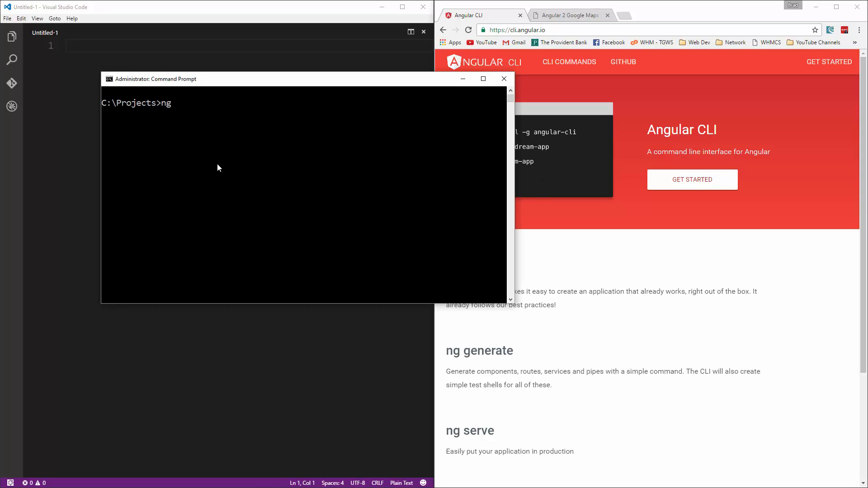
text(new)
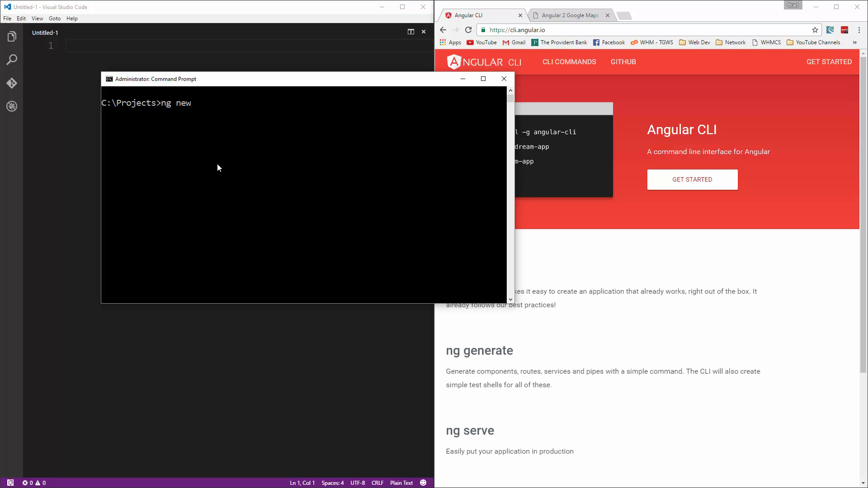
text(mapit)
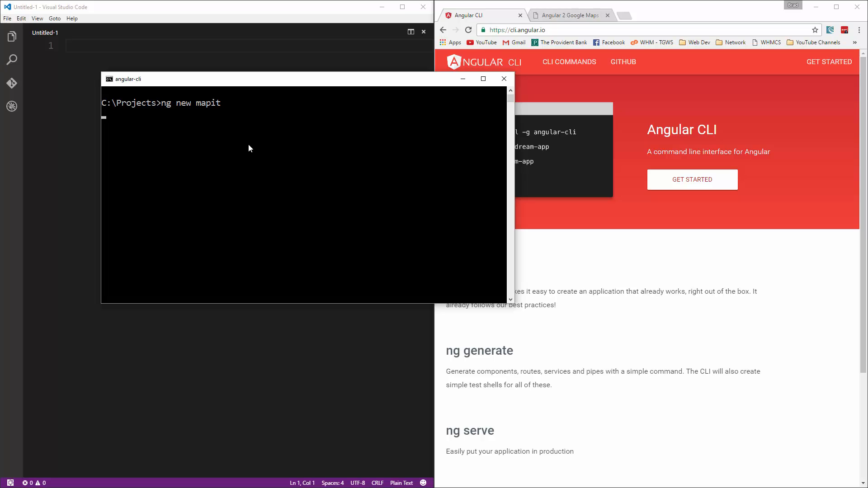
mouse_move(171, 143)
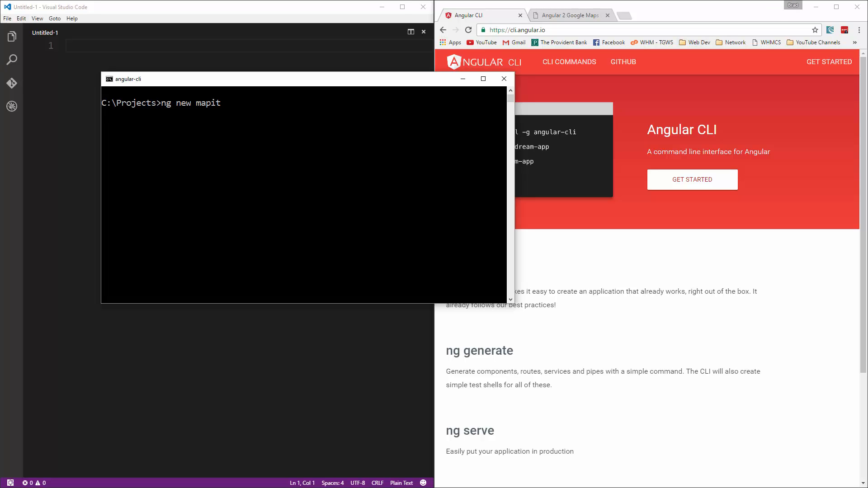
key(enter)
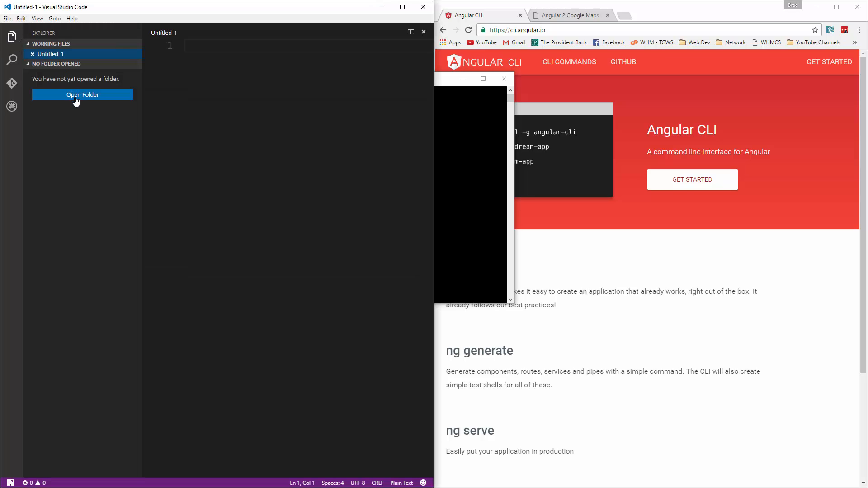
- Select C:\Projects\mapit as the folder to open in the editor
click(83, 94)
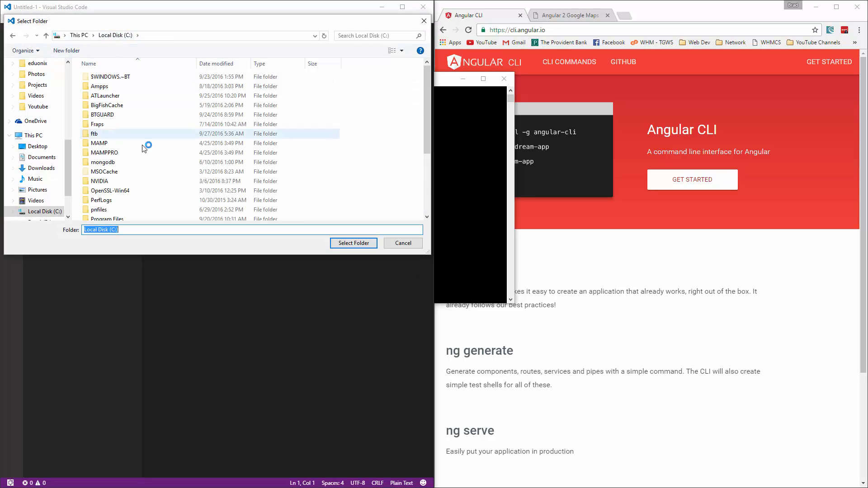
double_click(101, 85)
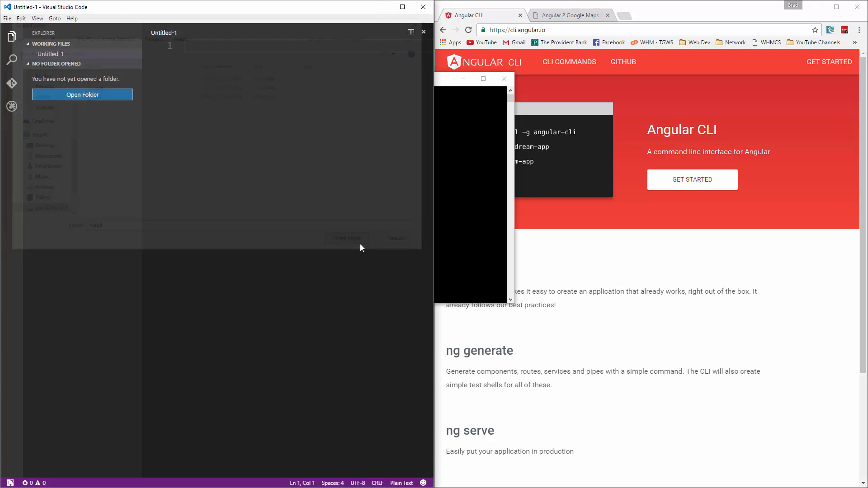
click(347, 238)
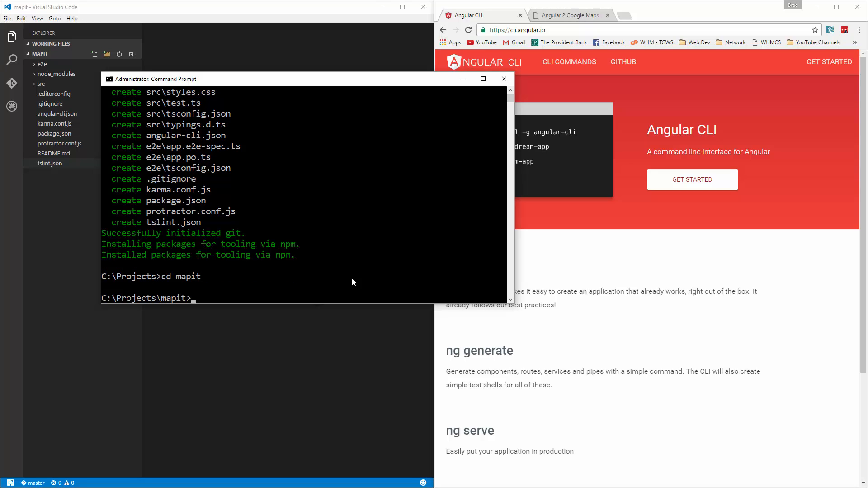
- Start the dev server with ng serve and begin entering localhost in Chrome's address bar
text(ng)
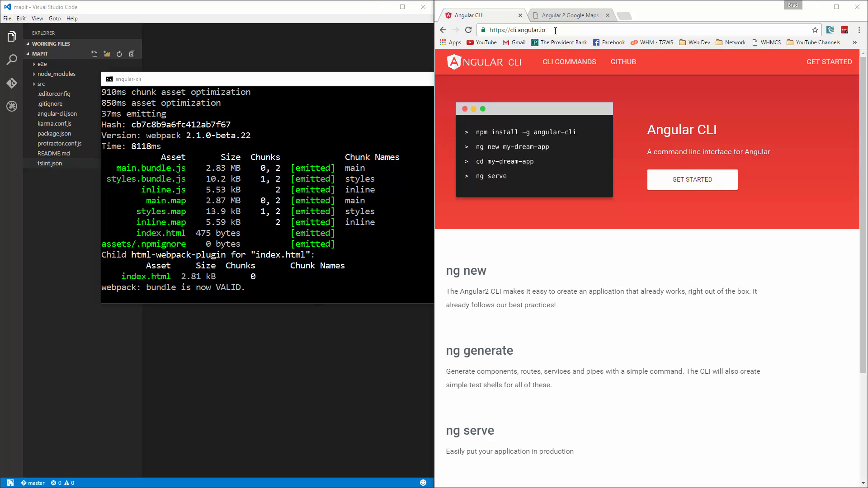
text(localhost:3000)
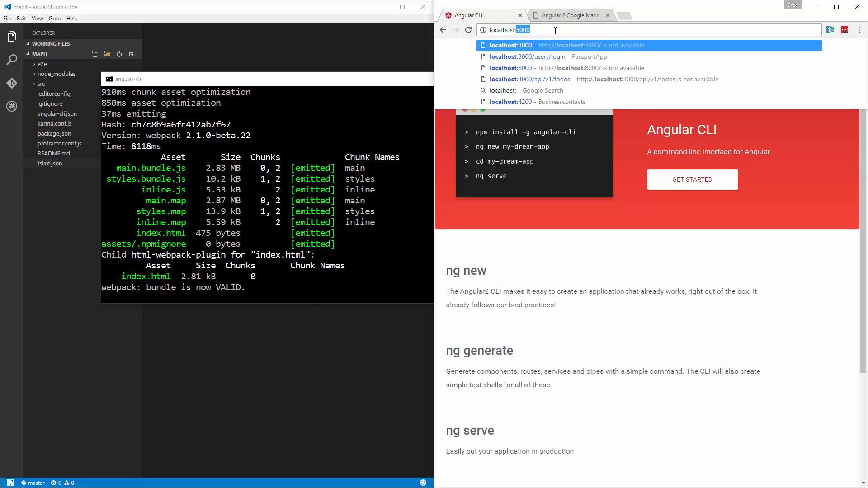
- Load the app at localhost:4200, then switch to the angular-maps.com tab
click(521, 101)
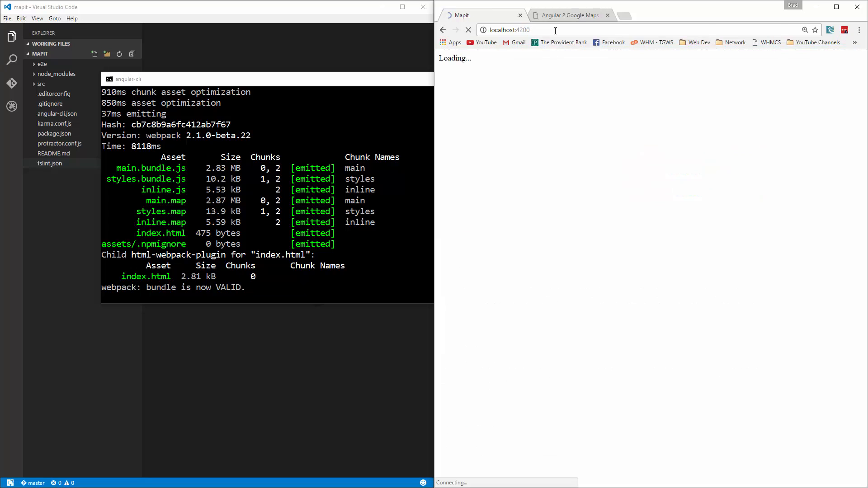
key(F12)
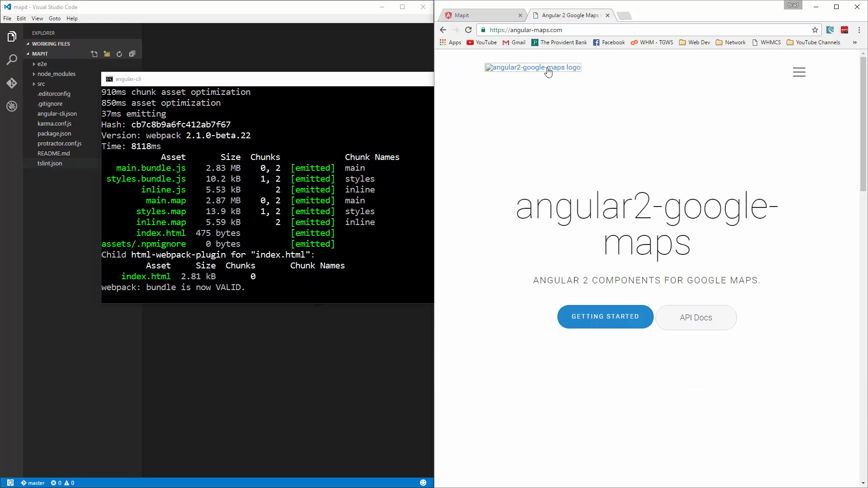
mouse_move(580, 260)
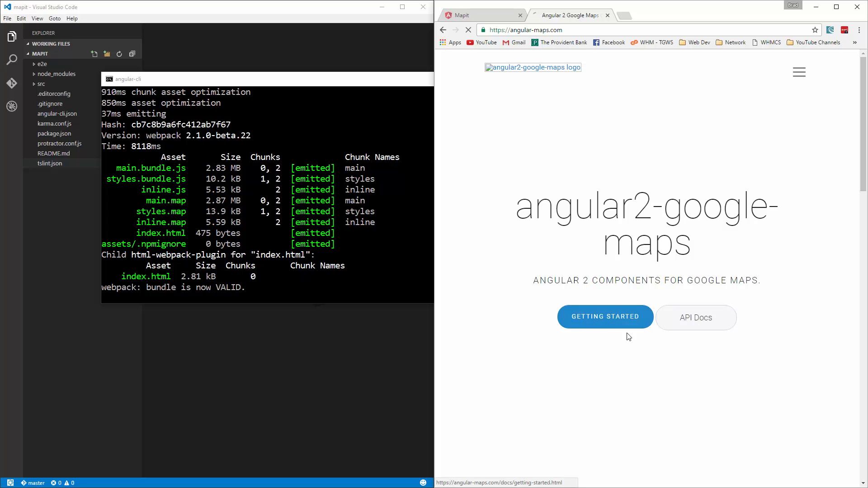
- From the Getting Started guide, copy 'npm install angular2-google-maps --save' and run it
click(605, 317)
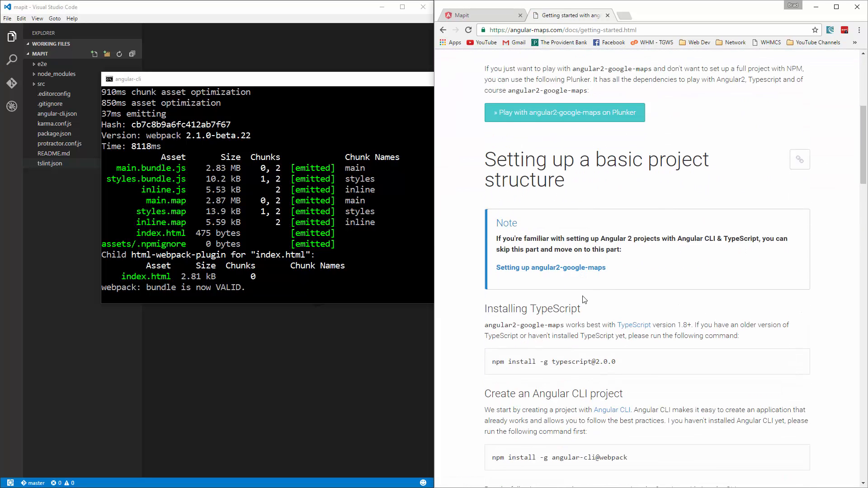
scroll(down, 3)
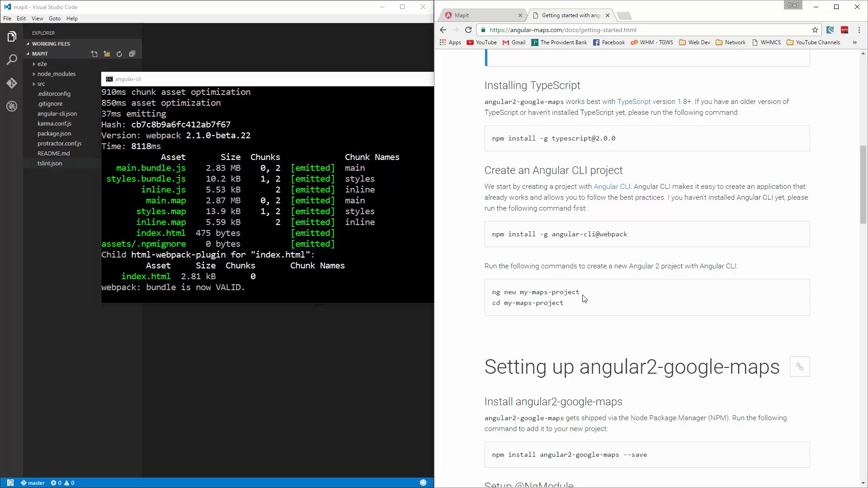
scroll(down, 3)
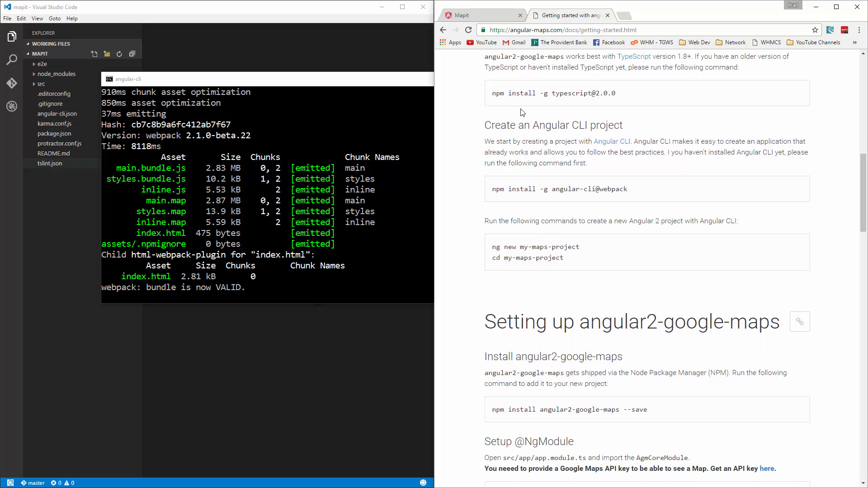
scroll(down, 3)
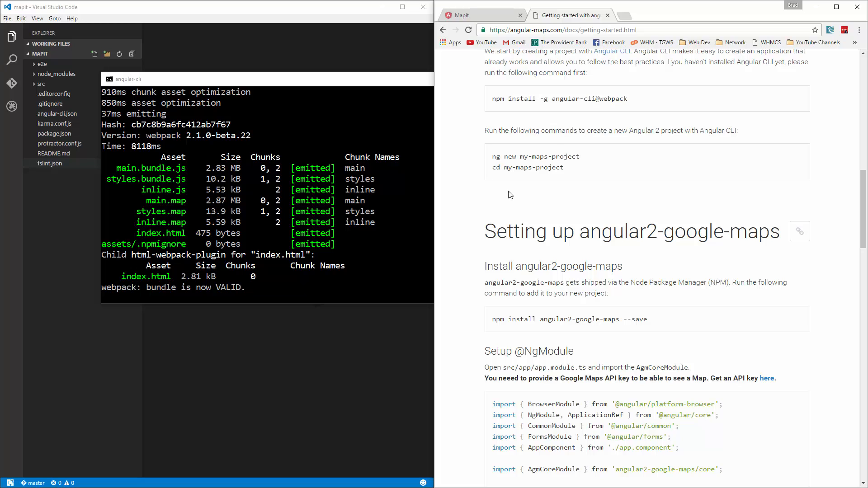
scroll(down, 3)
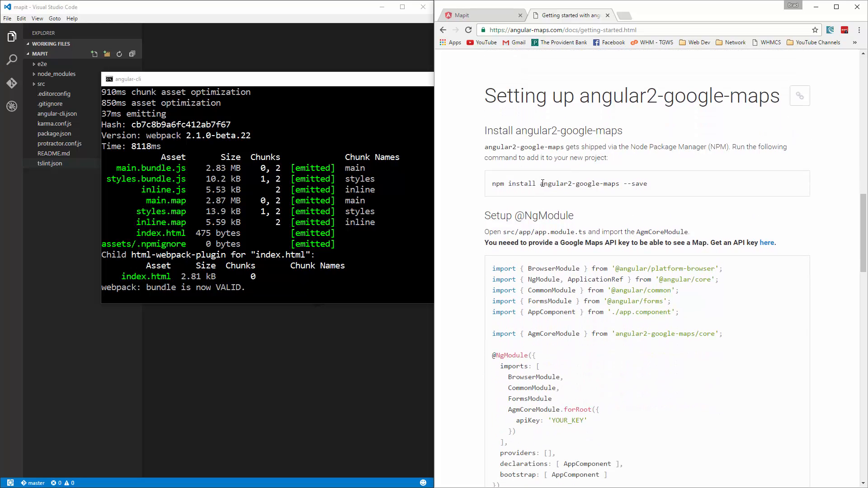
mouse_move(651, 187)
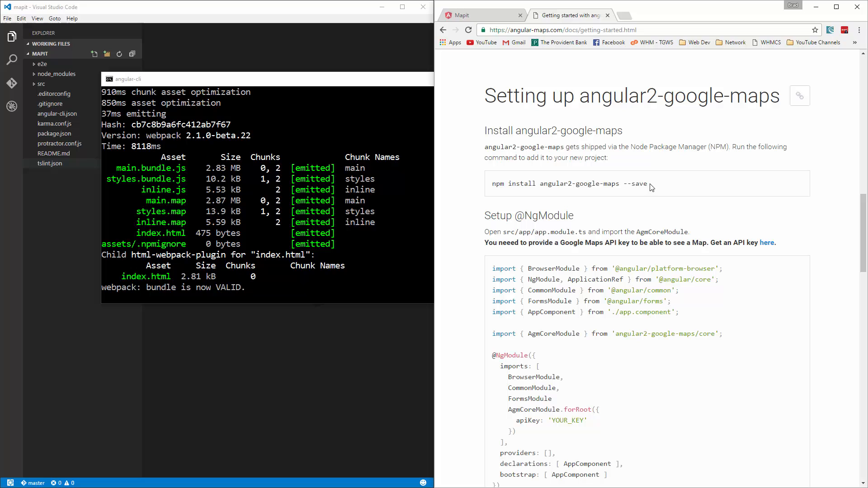
right_click(569, 184)
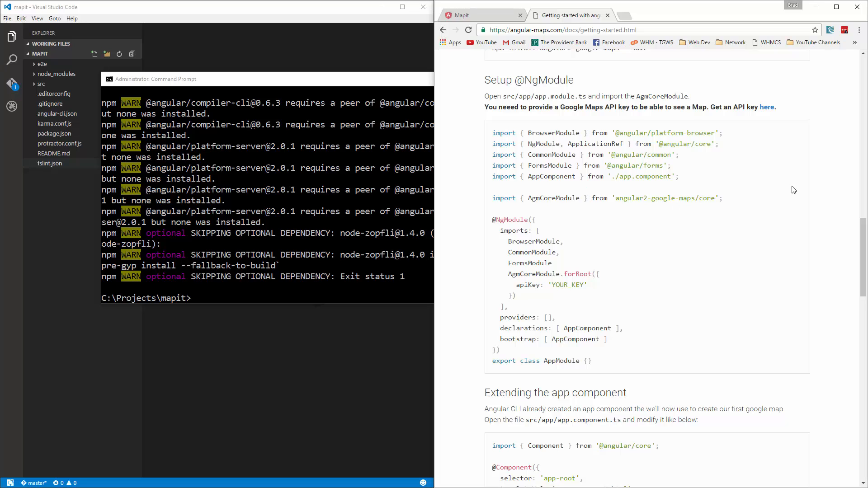
- On the Get a Key page, choose the mapit project and enable the Google Maps JavaScript API
right_click(767, 107)
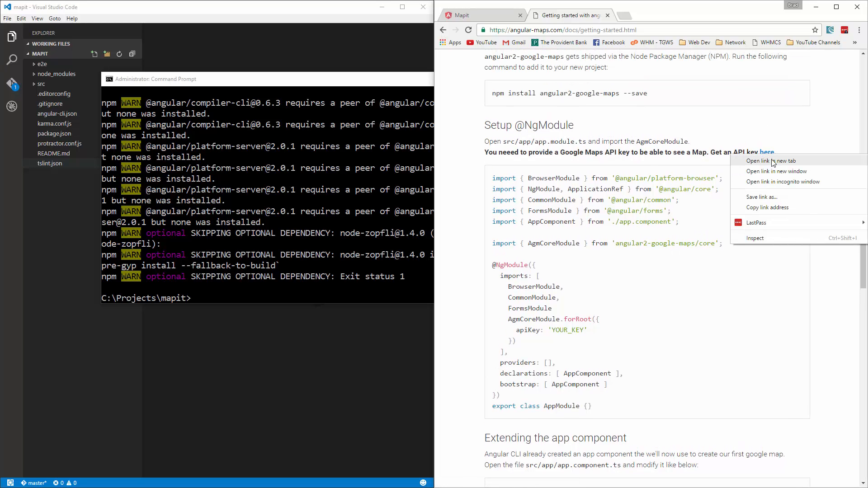
click(772, 161)
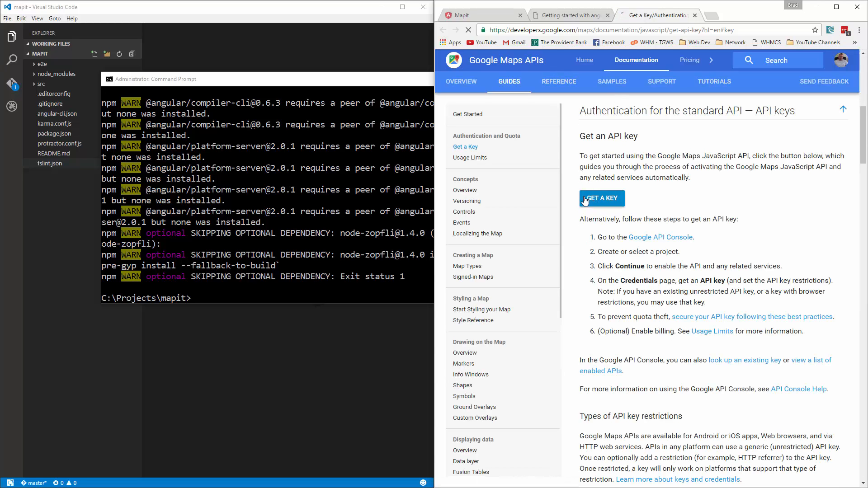
click(602, 198)
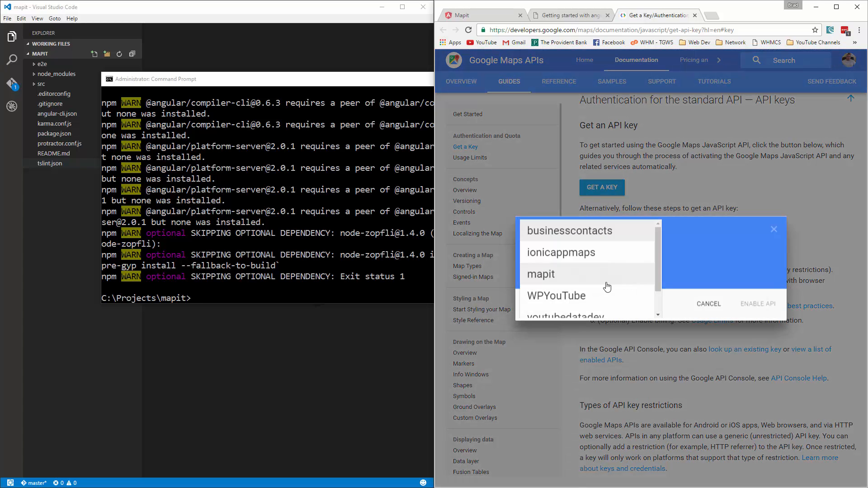
click(561, 273)
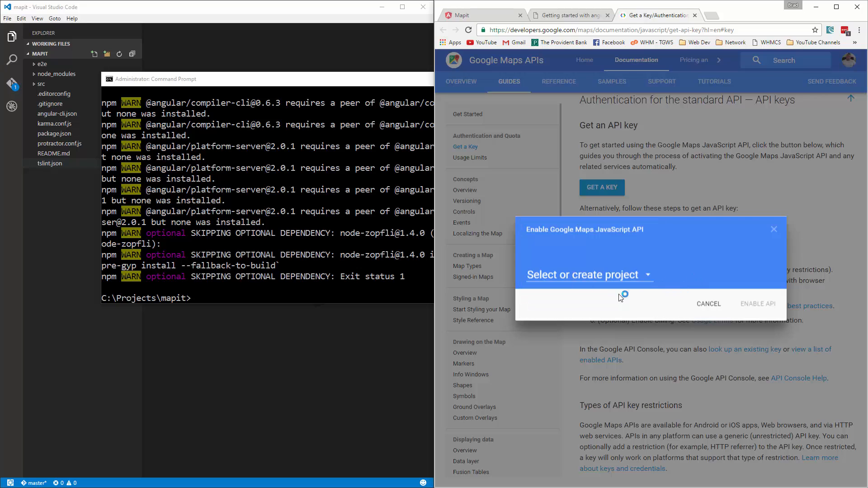
click(584, 275)
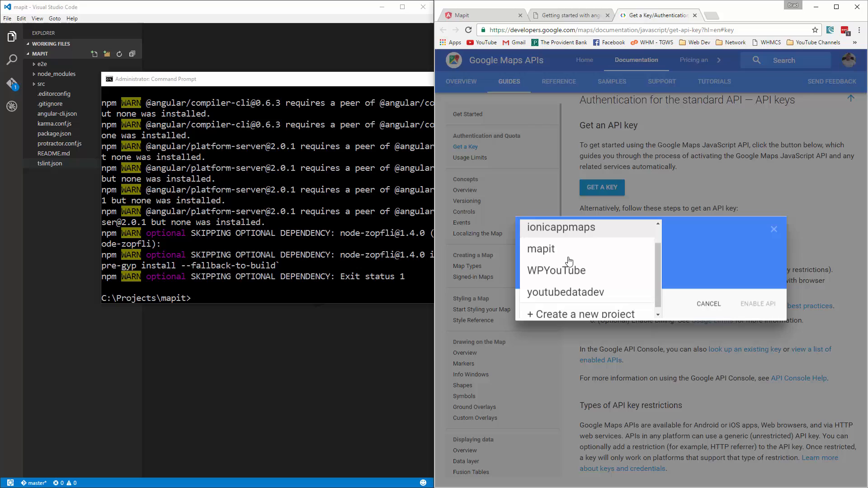
click(540, 249)
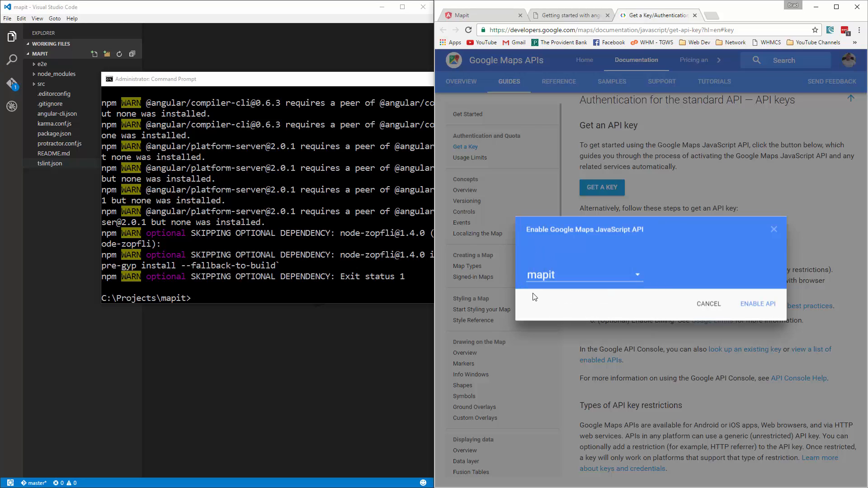
click(758, 304)
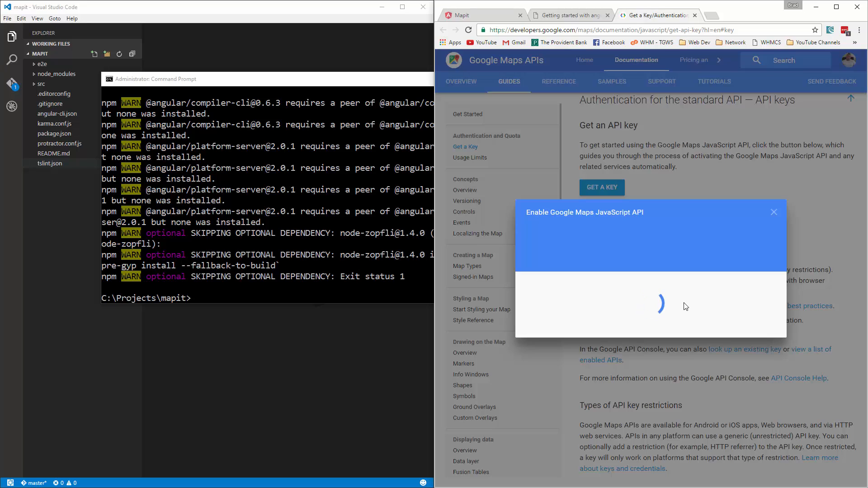
mouse_move(449, 176)
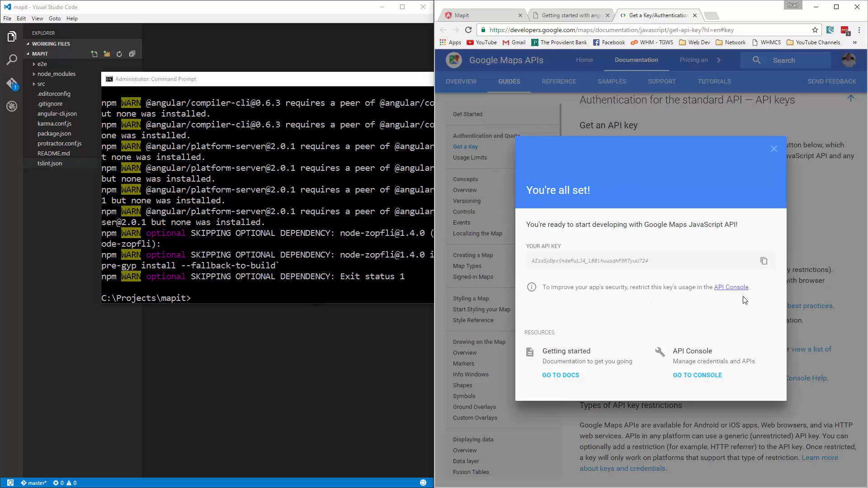
mouse_move(458, 327)
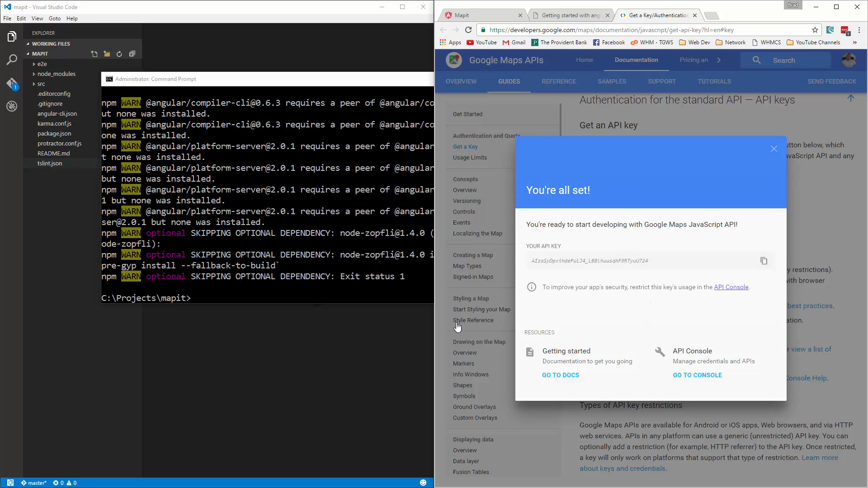
- Keep the API key in an untitled scratch file and expand src/app in the Explorer
click(8, 18)
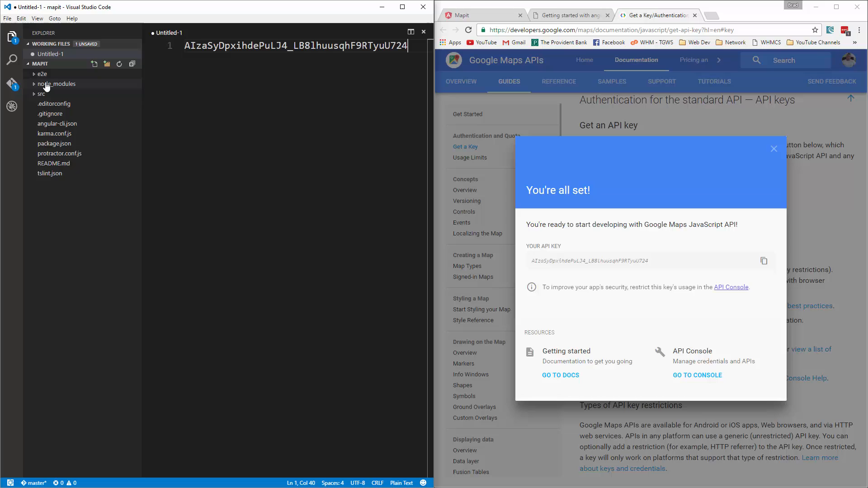
click(41, 93)
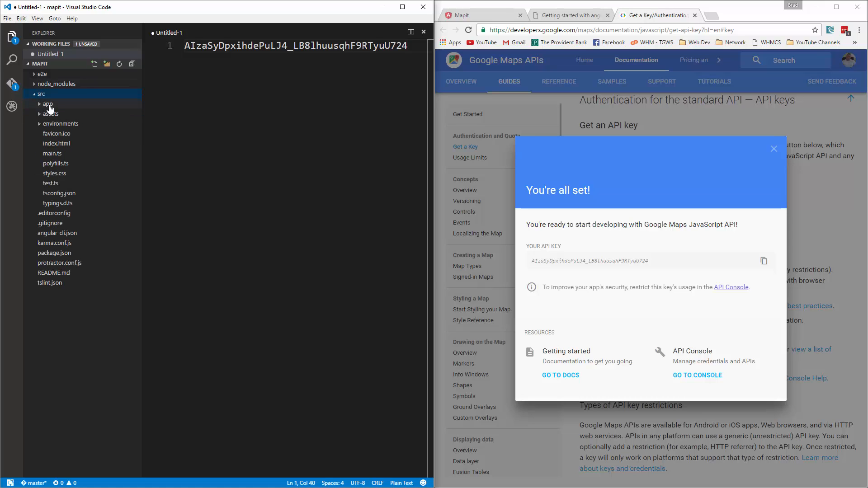
click(47, 104)
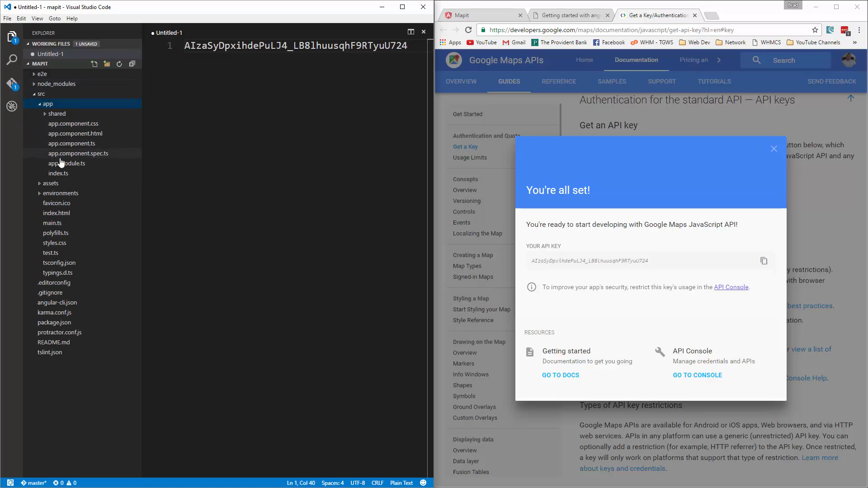
- Add AgmCoreModule.forRoot to app.module.ts imports with the real Maps API key in place of YOUR_KEY
click(67, 173)
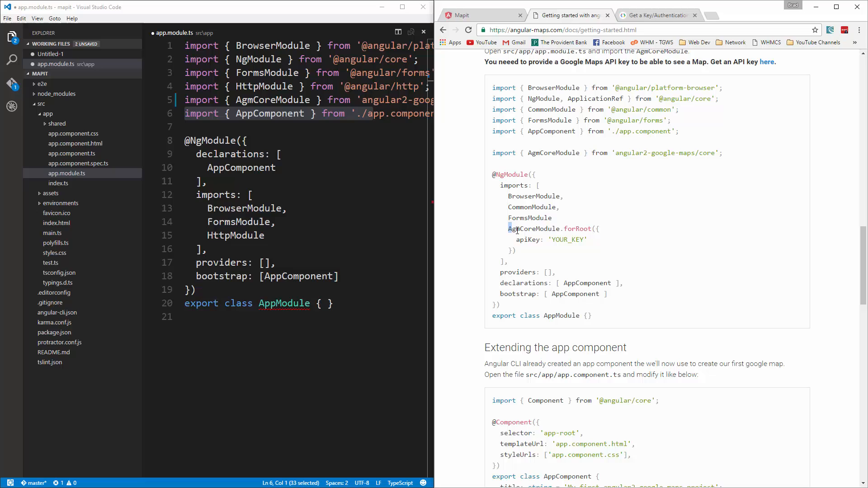
drag(508, 228, 514, 251)
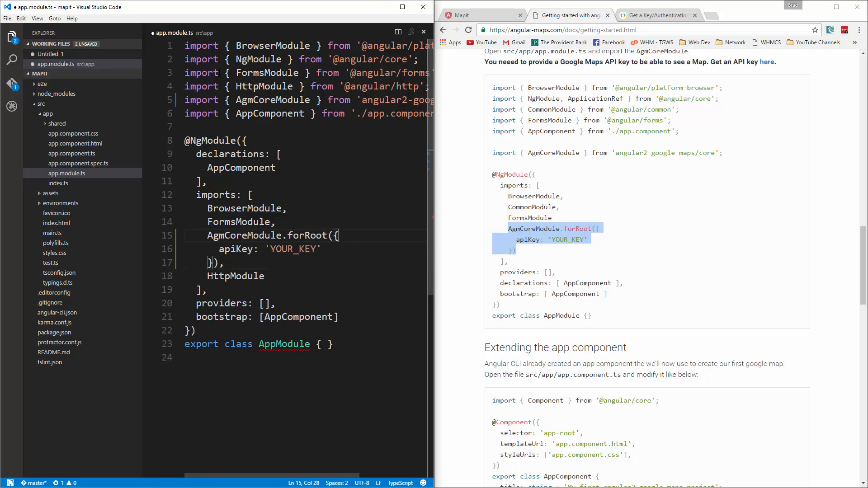
click(51, 53)
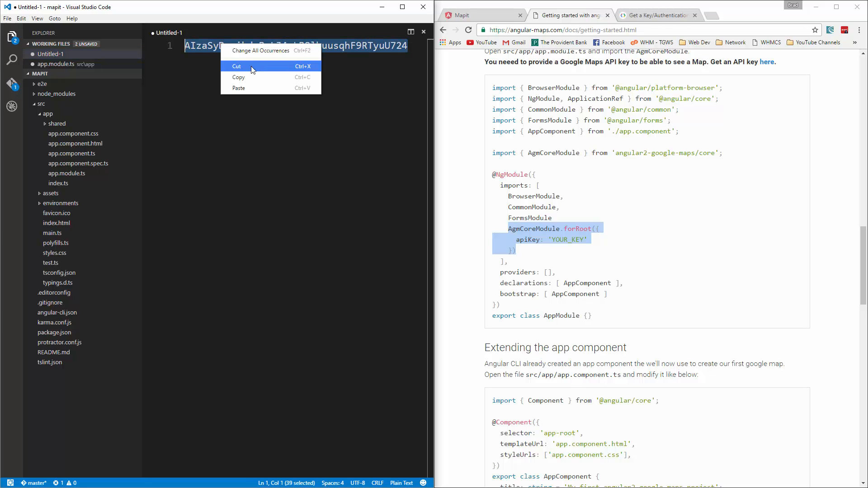
click(236, 66)
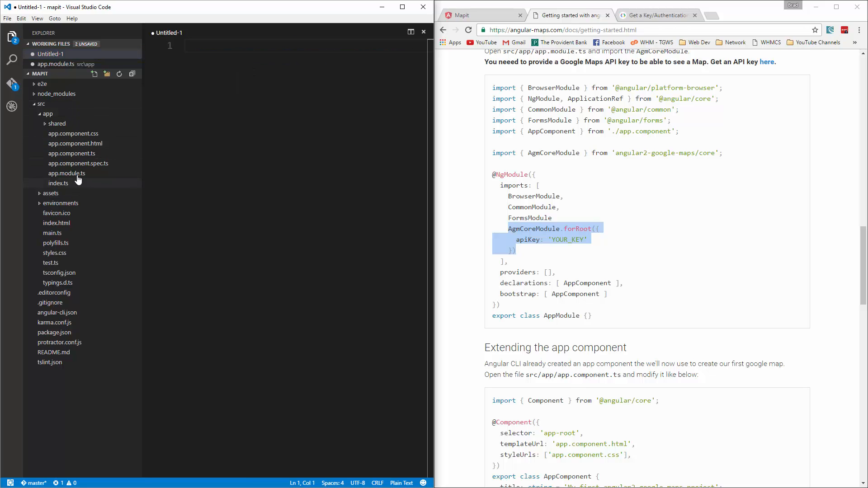
click(66, 173)
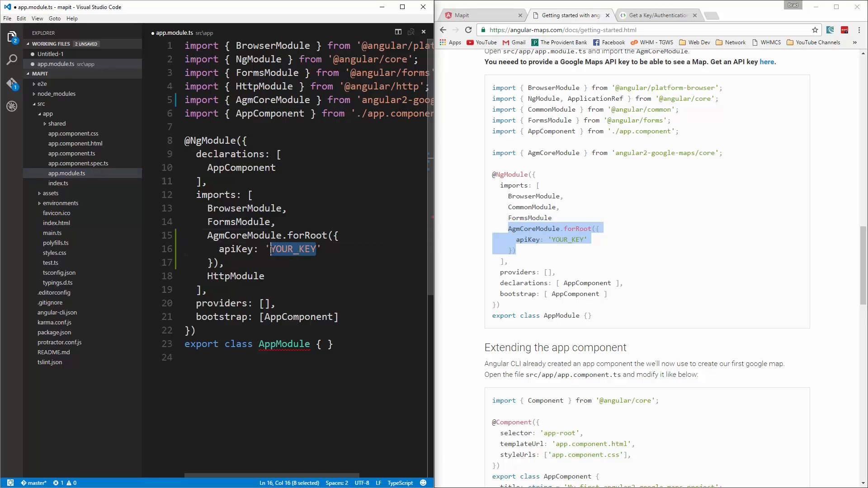
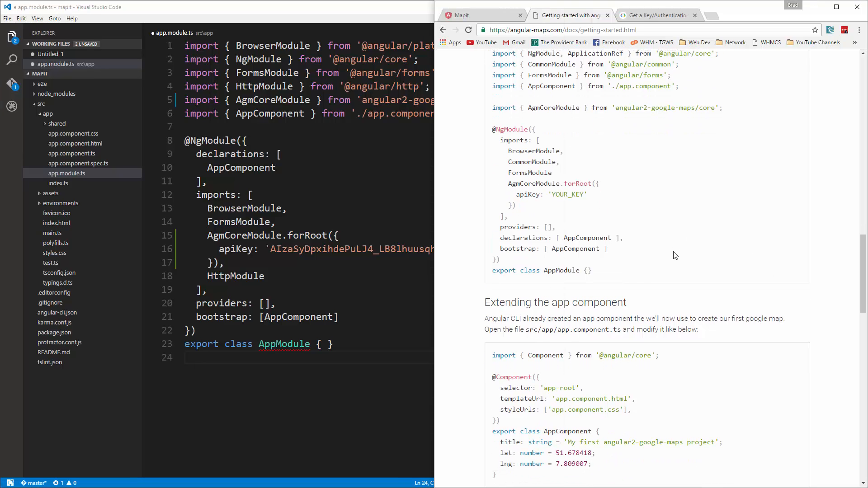
scroll(down, 3)
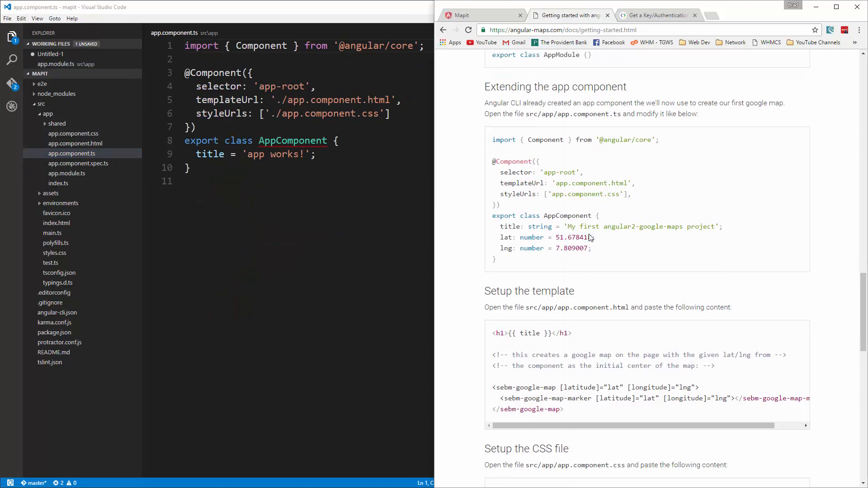
- Copy the lat 51.678418 and lng 7.809007 property lines from the docs into AppComponent
scroll(down, 3)
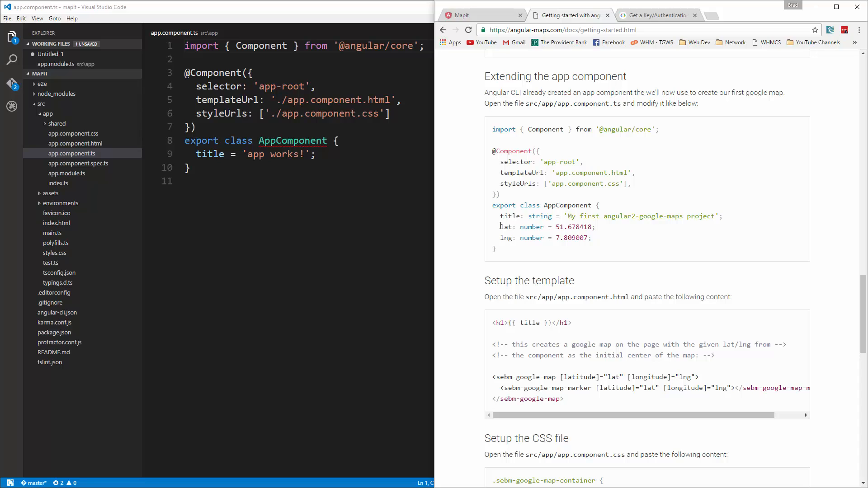
drag(500, 226, 592, 238)
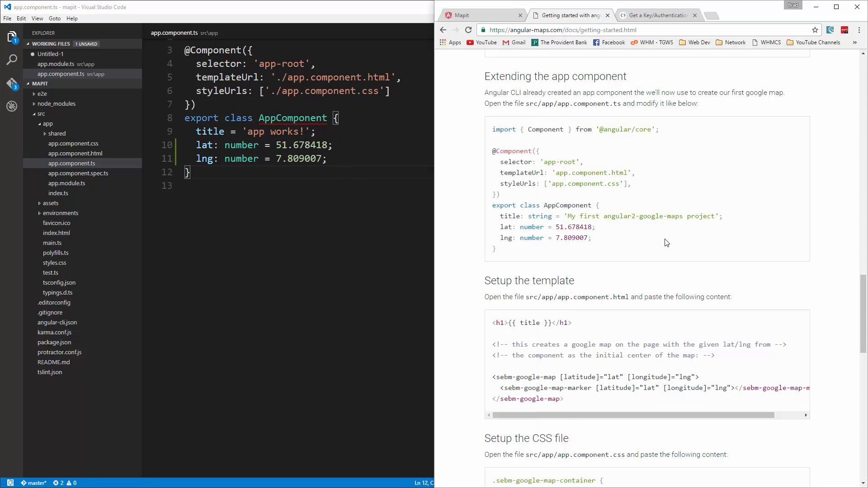
scroll(down, 3)
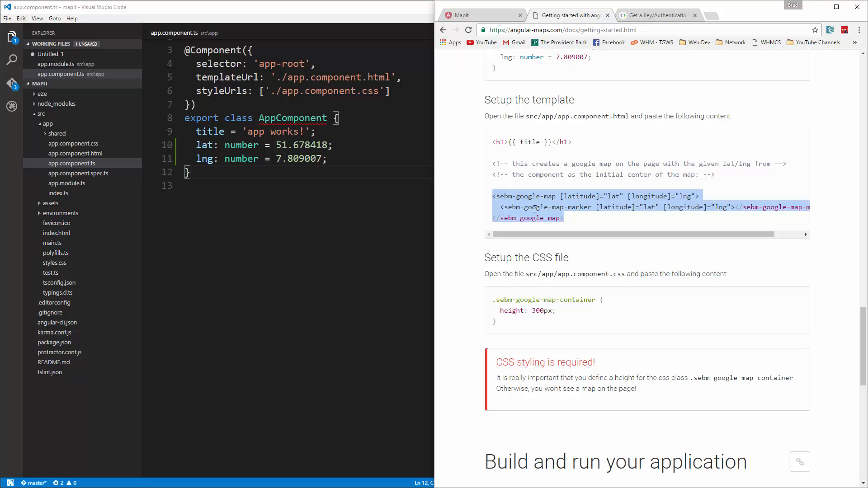
- Copy the sebm-google-map markup with marker and paste it into app.component.html
right_click(511, 201)
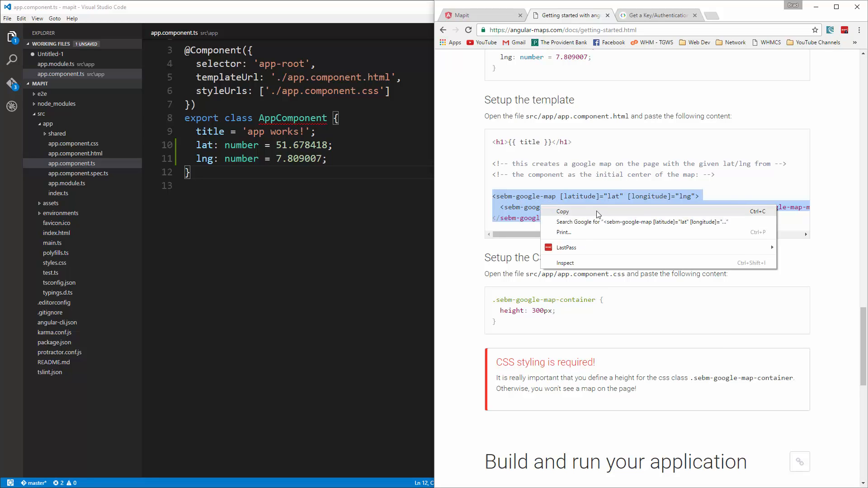
click(76, 154)
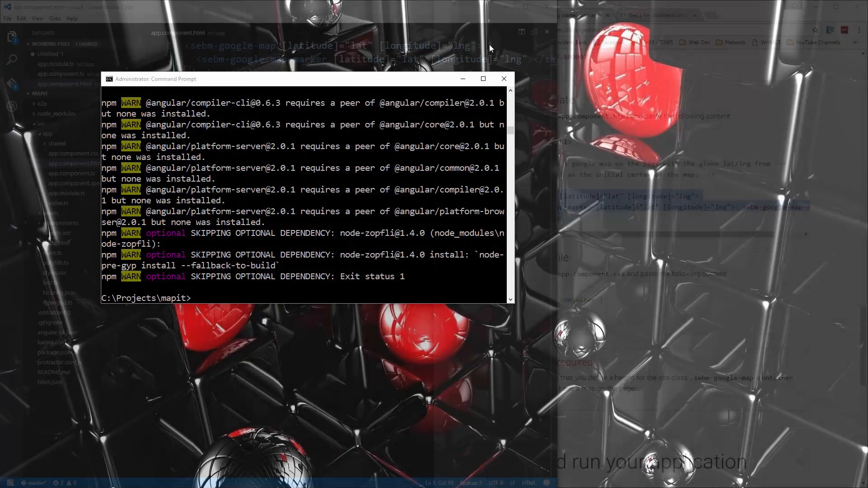
- Rerun ng serve for the mapit app and reload localhost to rebuild the map template
text(ng)
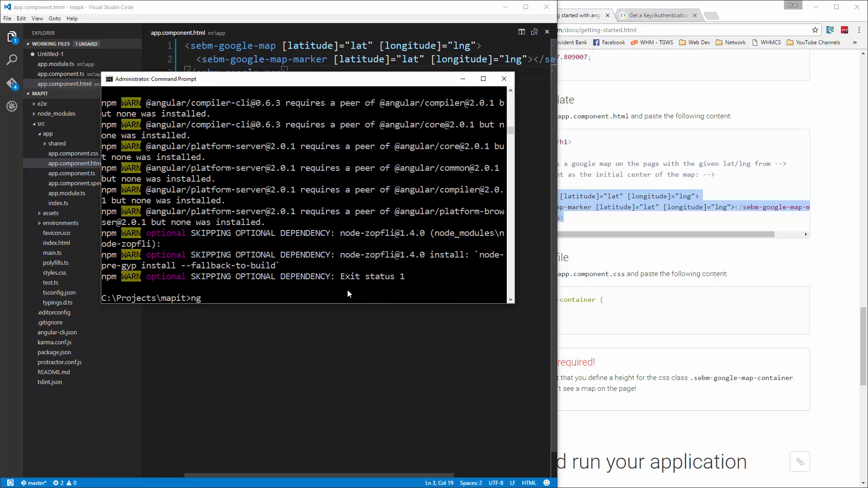
text(serve)
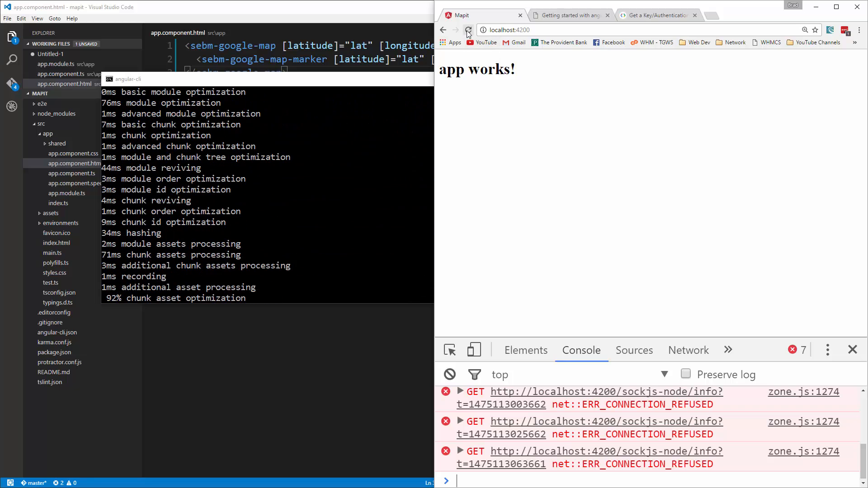
click(468, 29)
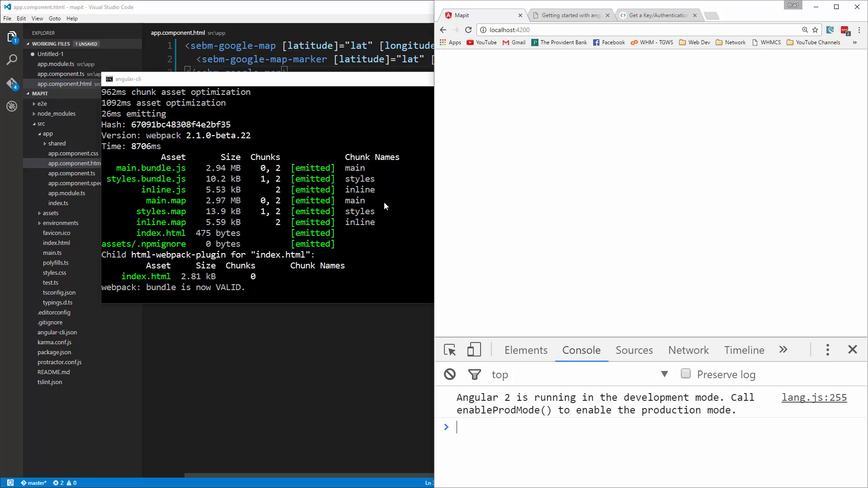
mouse_move(558, 22)
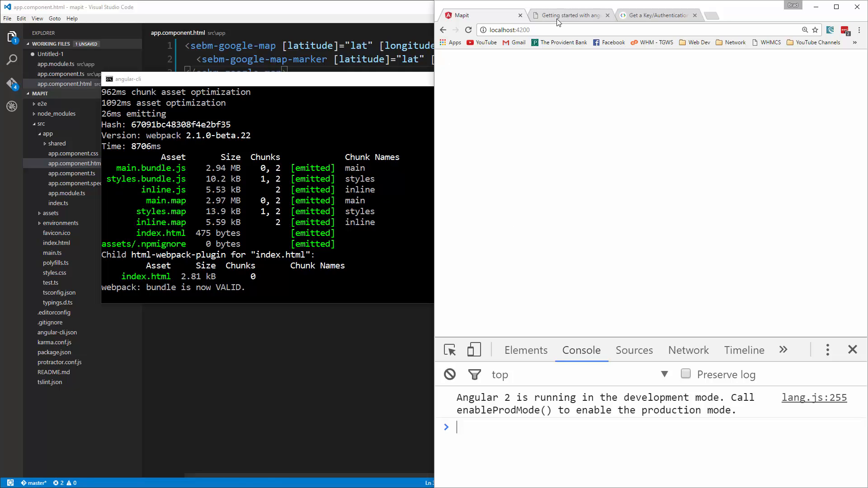
click(571, 15)
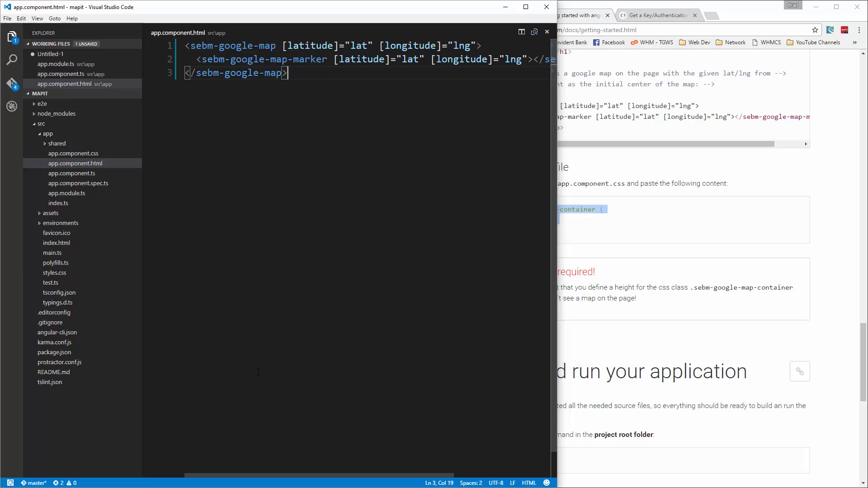
- Add .sebm-google-map-container { height: 300px; } to styles.css so the map shows
click(54, 272)
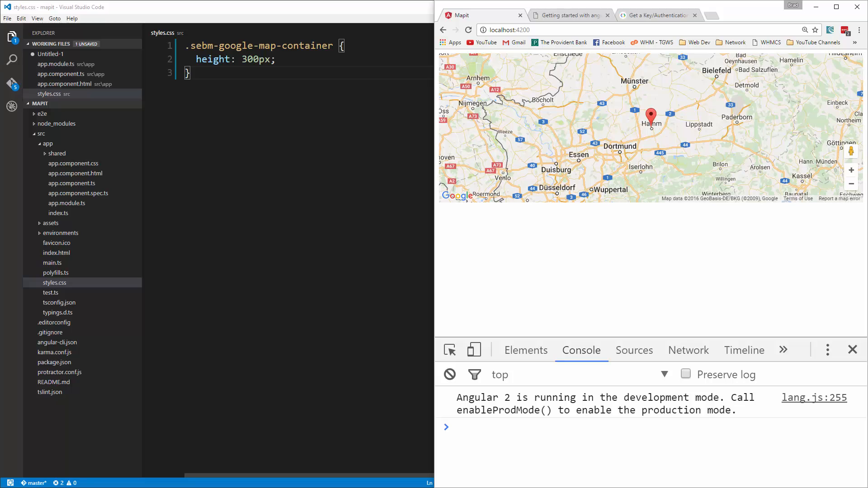
mouse_move(700, 247)
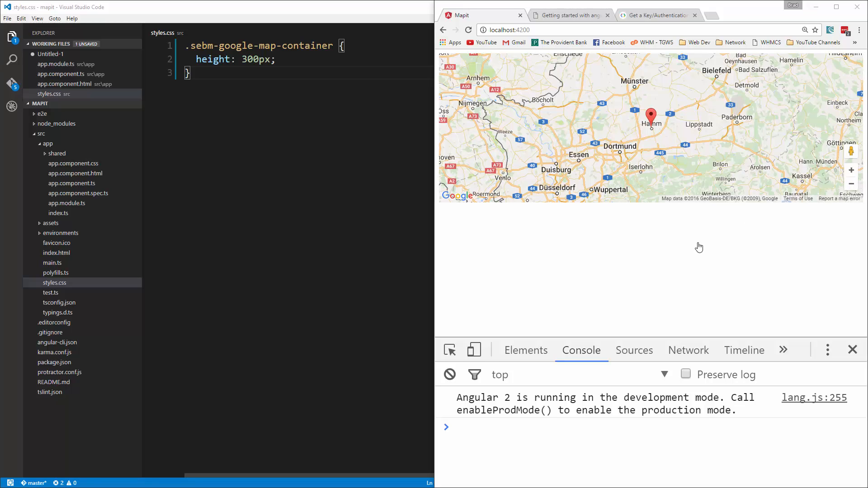
mouse_move(675, 44)
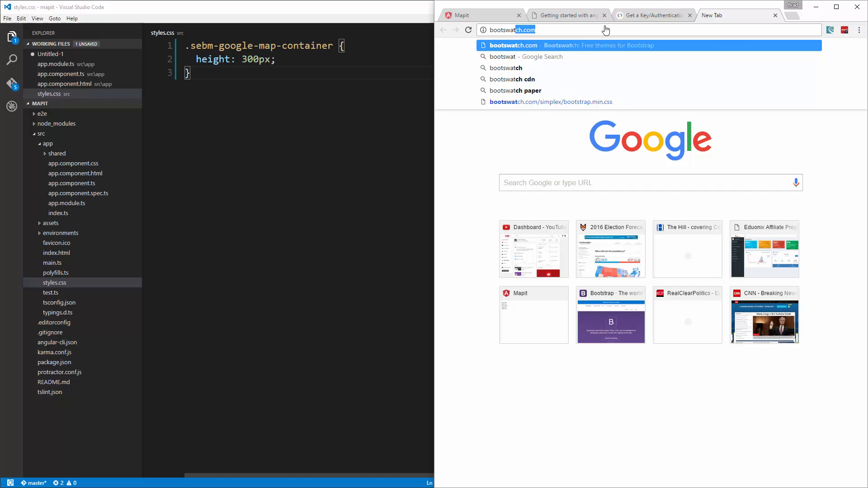
- On bootswatch.com, scroll to Simplex and download its bootstrap.min.css into a new tab
click(515, 45)
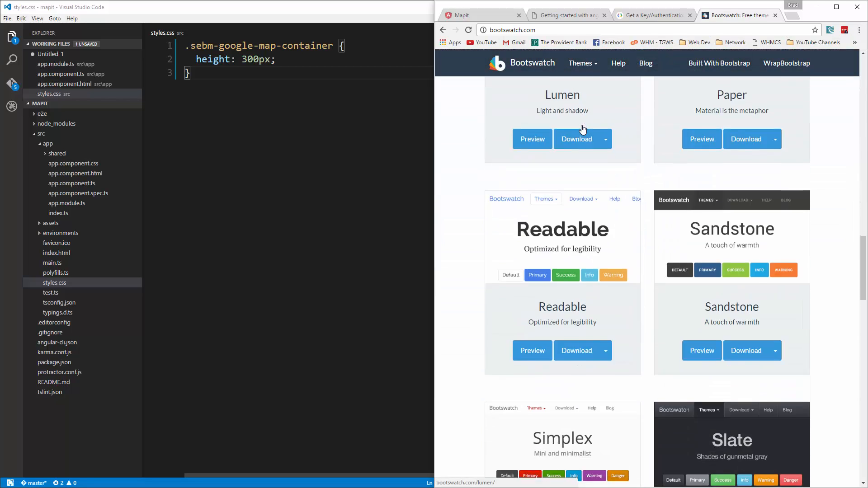
scroll(down, 3)
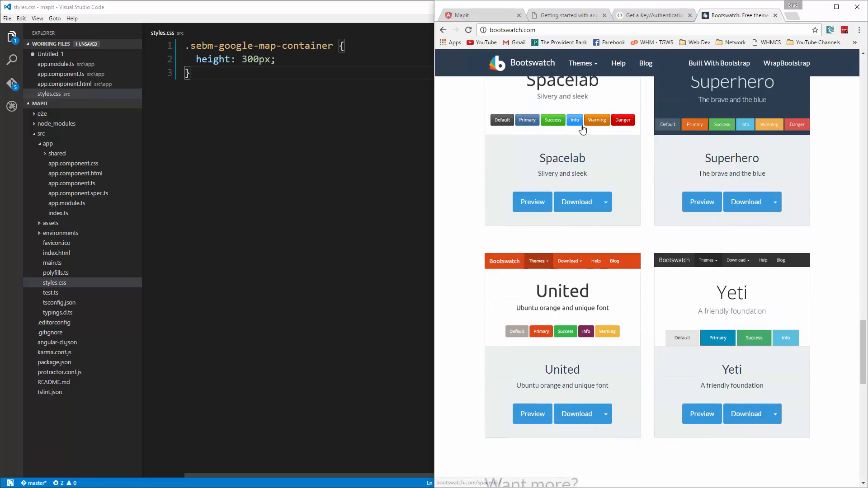
scroll(down, 3)
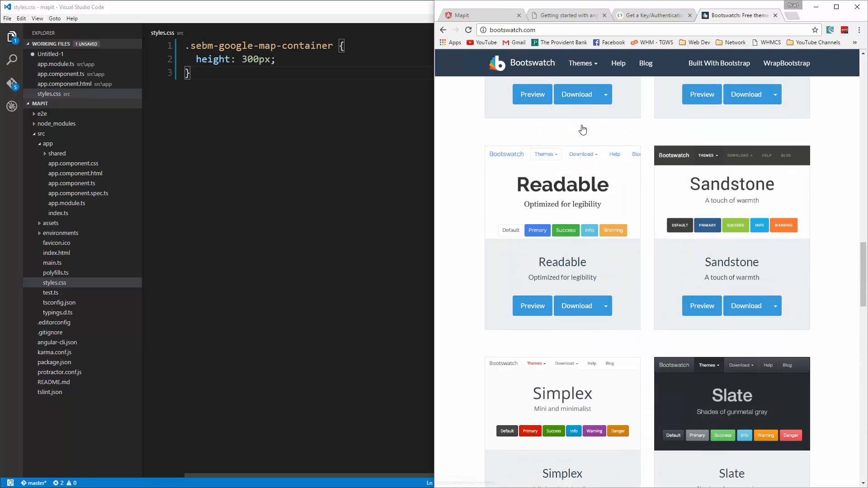
scroll(down, 3)
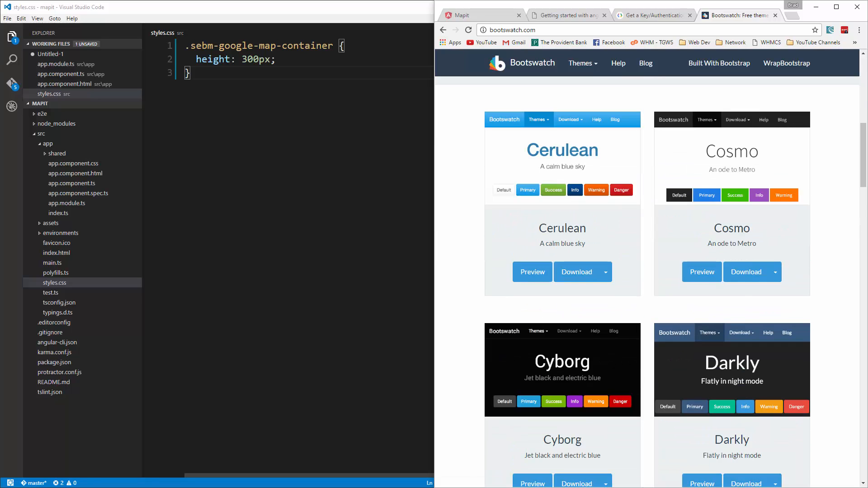
scroll(down, 3)
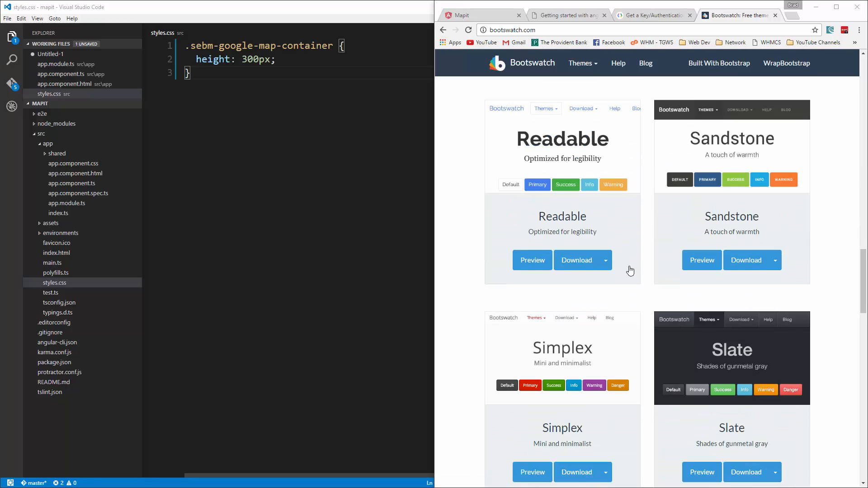
scroll(down, 3)
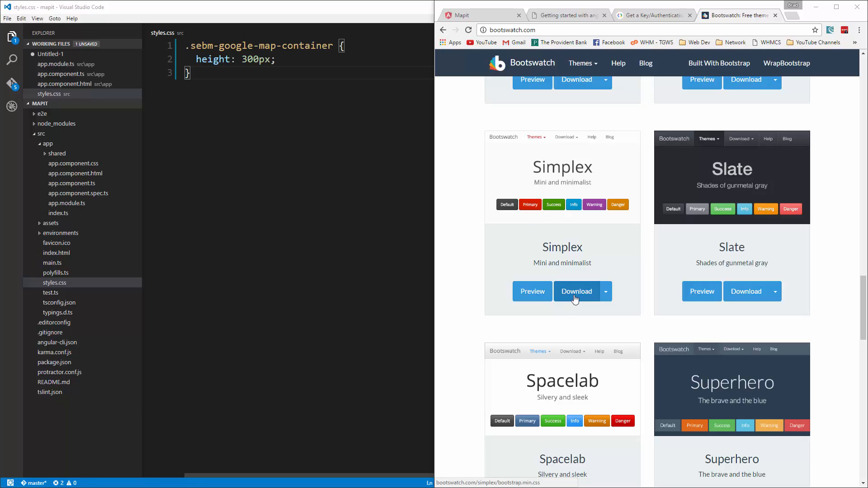
click(576, 292)
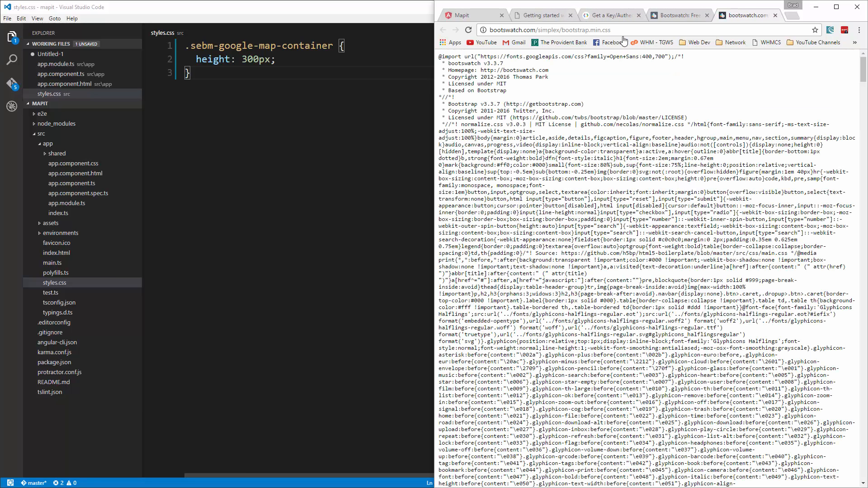
right_click(554, 29)
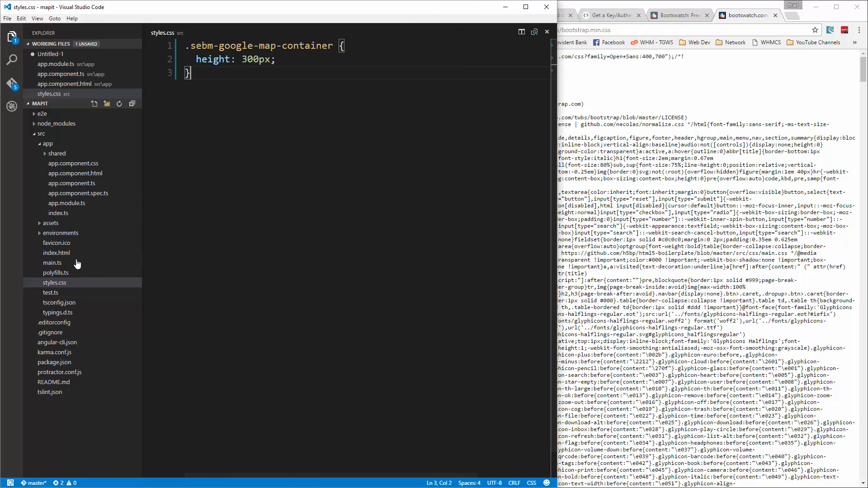
click(56, 253)
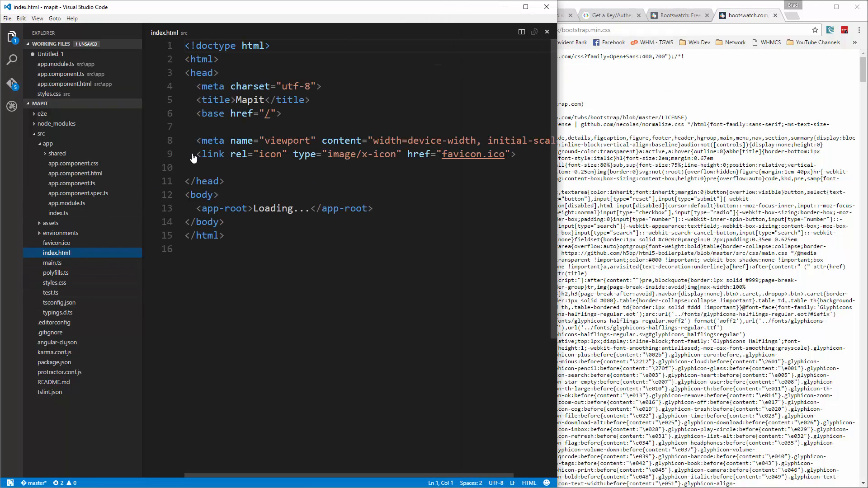
key(Enter)
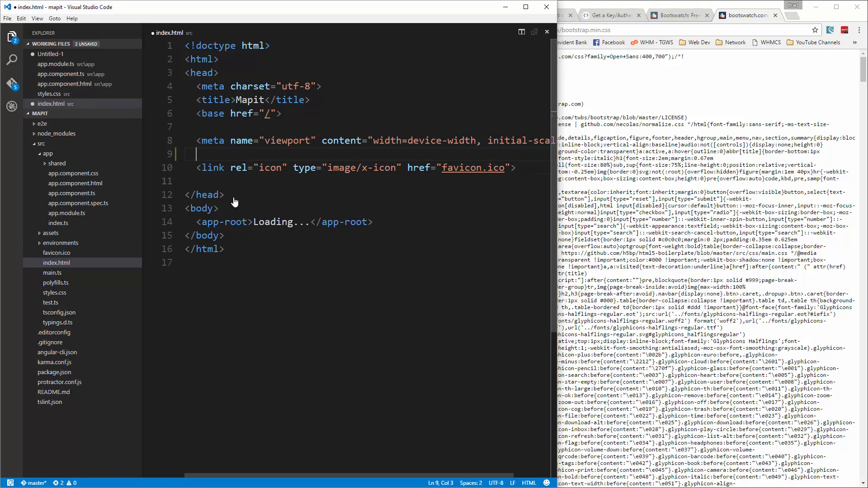
text(<link)
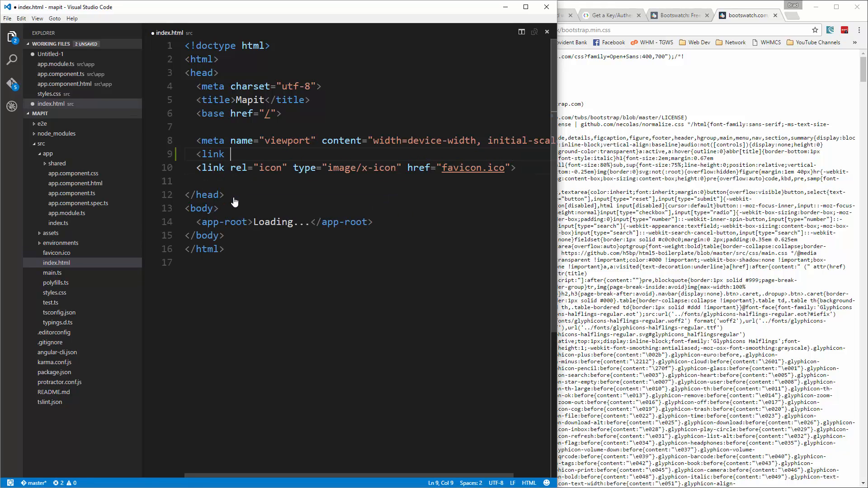
text(rel="")
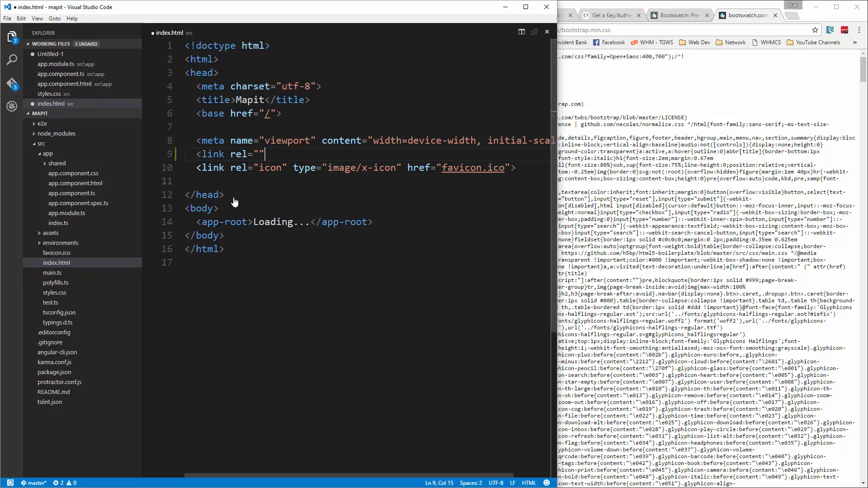
text(stylesheet)
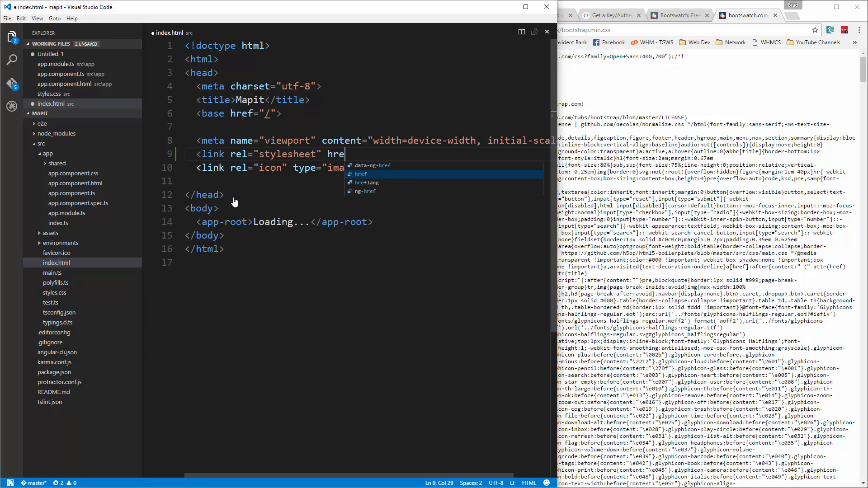
key(Tab)
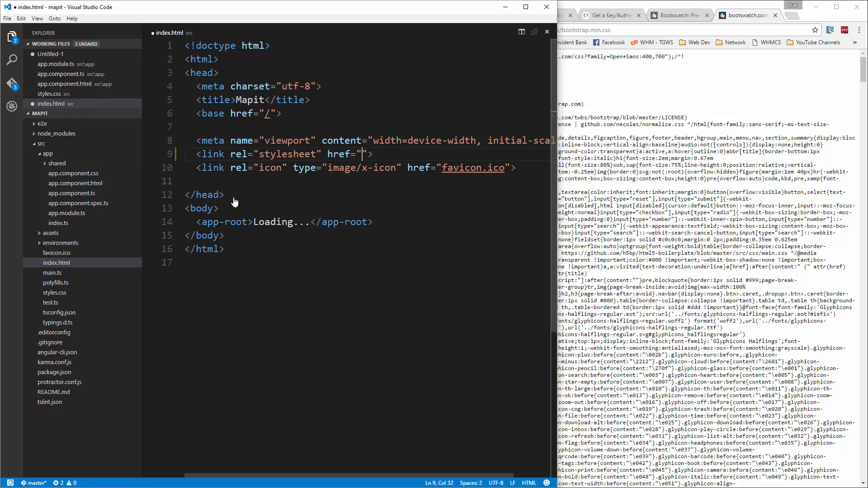
text(http://bootswatch.com/simplex/bootstrap.min.css)
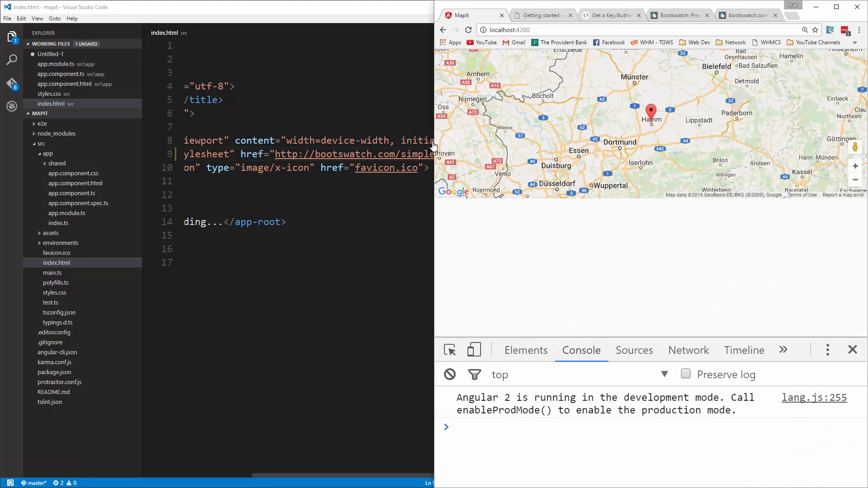
mouse_move(286, 172)
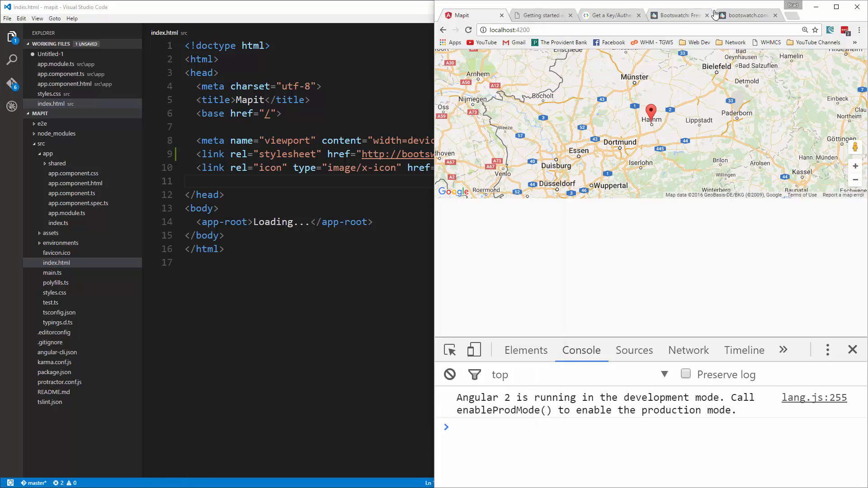
- On getbootstrap.com's Getting started, select the starter template's navbar and container markup
click(748, 15)
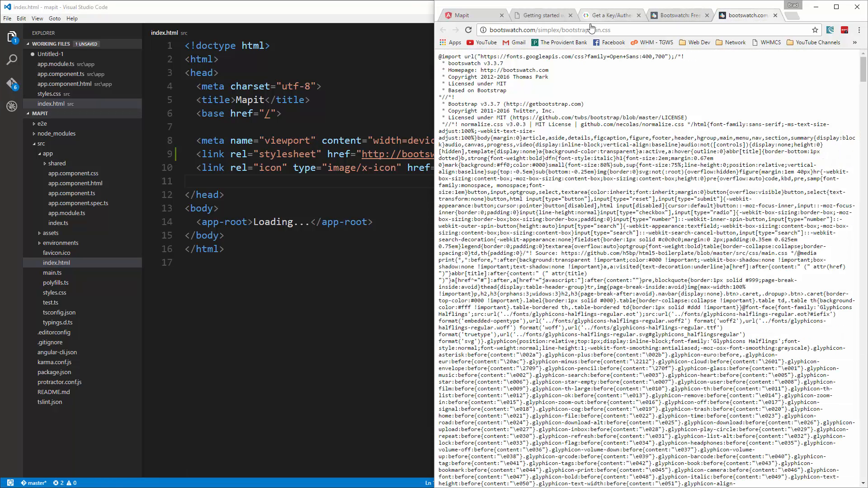
click(548, 30)
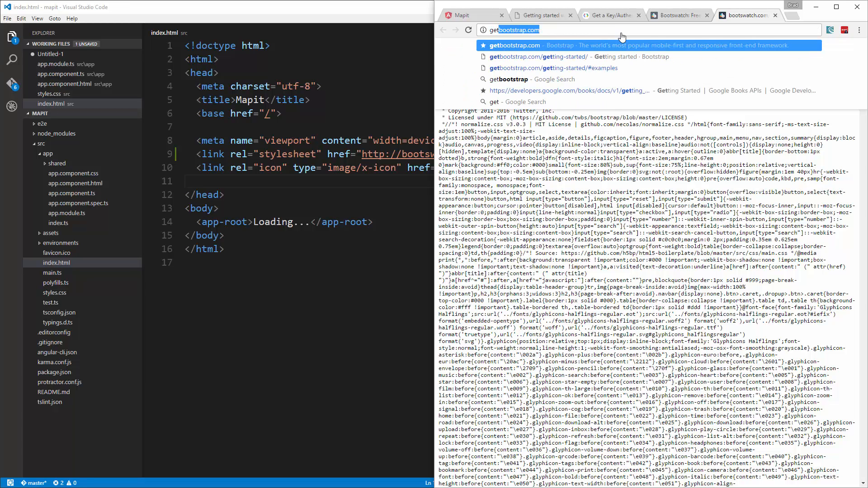
click(517, 46)
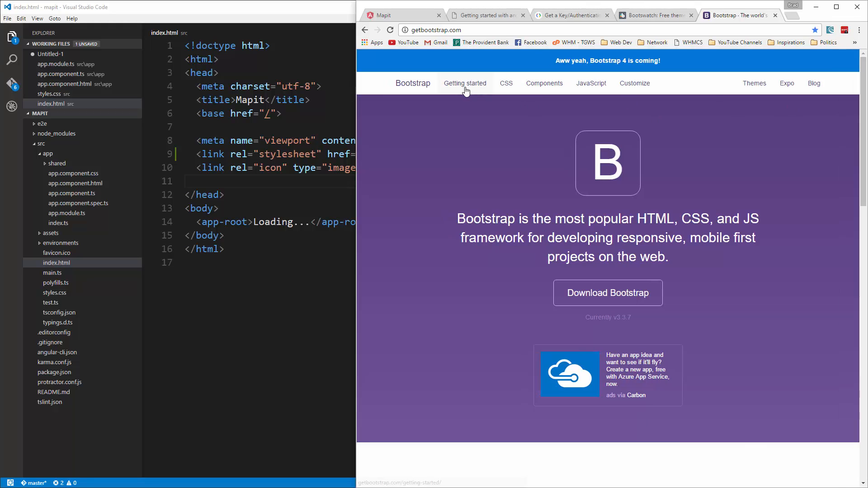
click(465, 83)
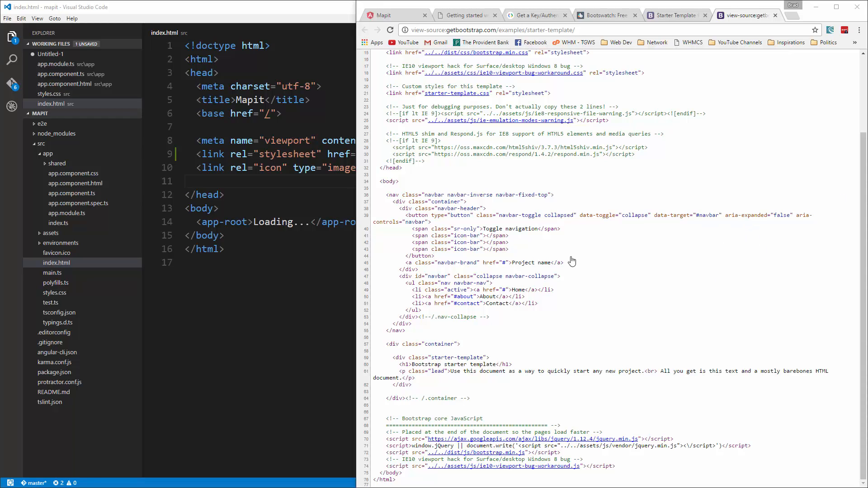
drag(389, 195, 446, 216)
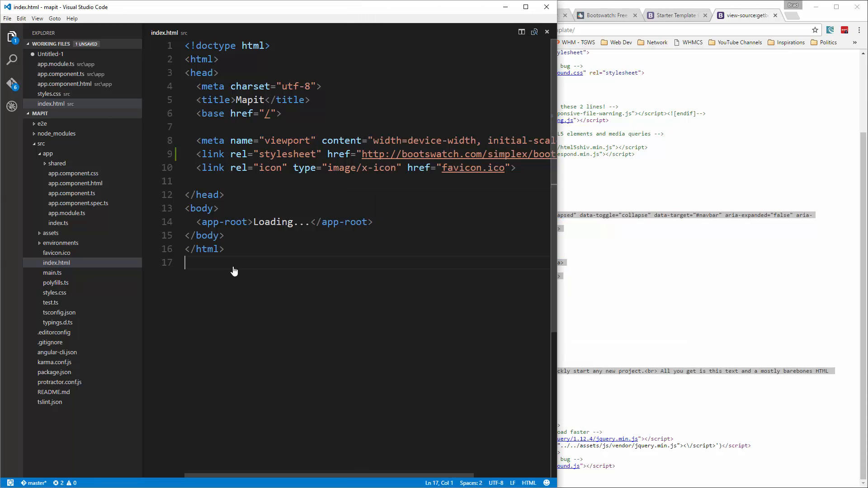
- In app.component.html, replace the starter-template div with a div.row
click(76, 184)
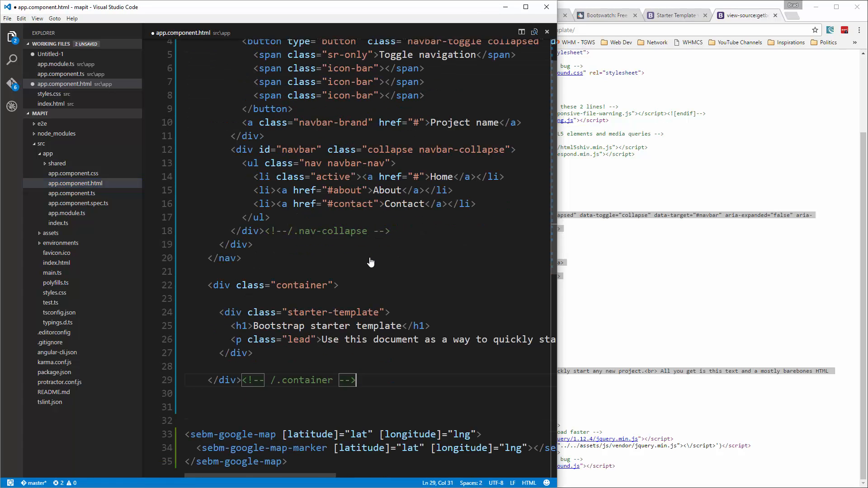
scroll(down, 3)
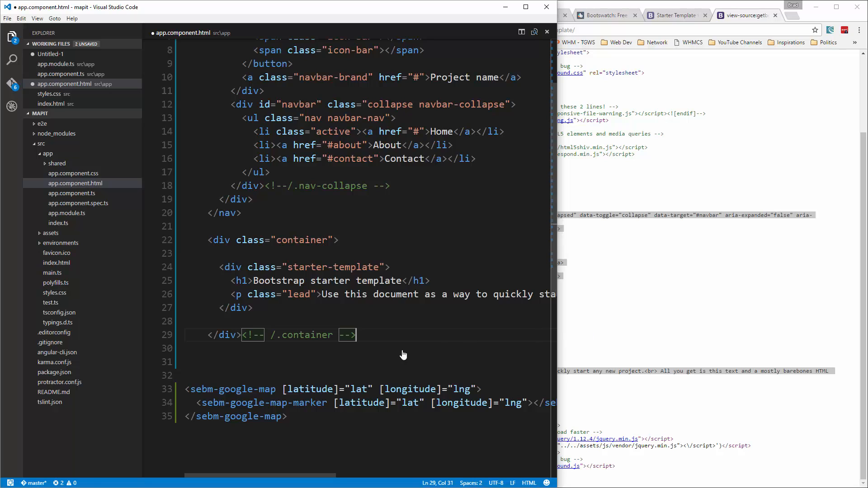
drag(219, 268, 277, 268)
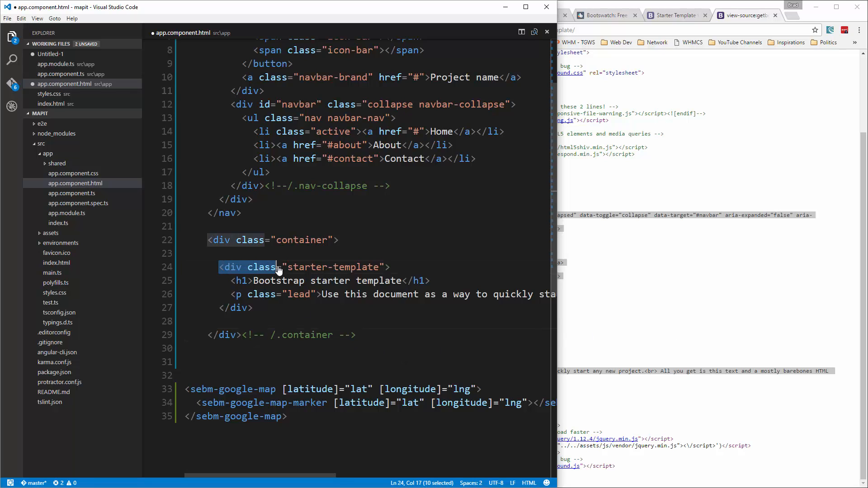
drag(276, 267, 255, 308)
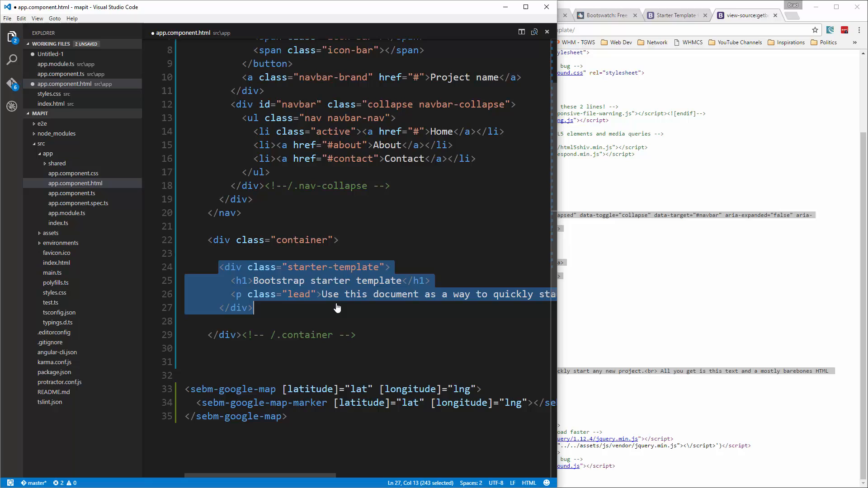
text(<di)
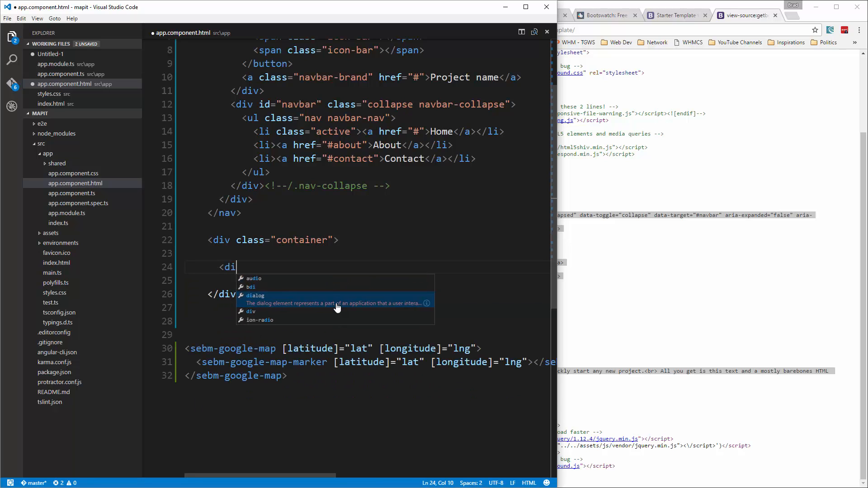
text(v class=")
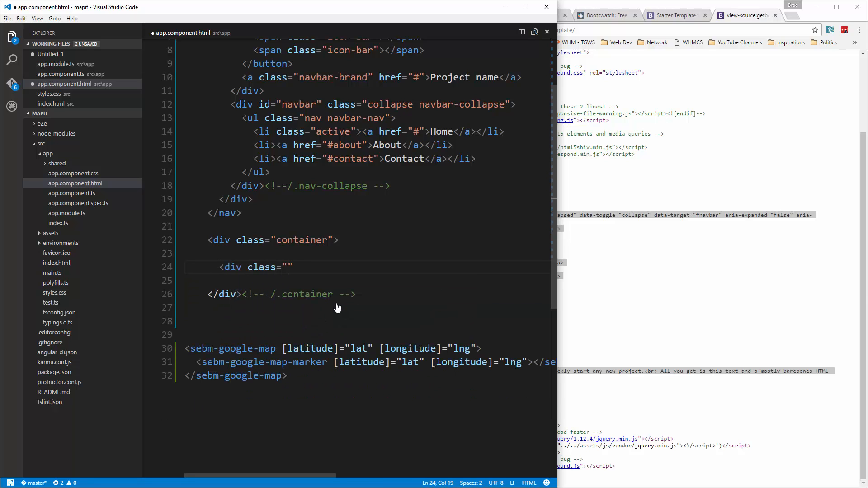
text(row">)
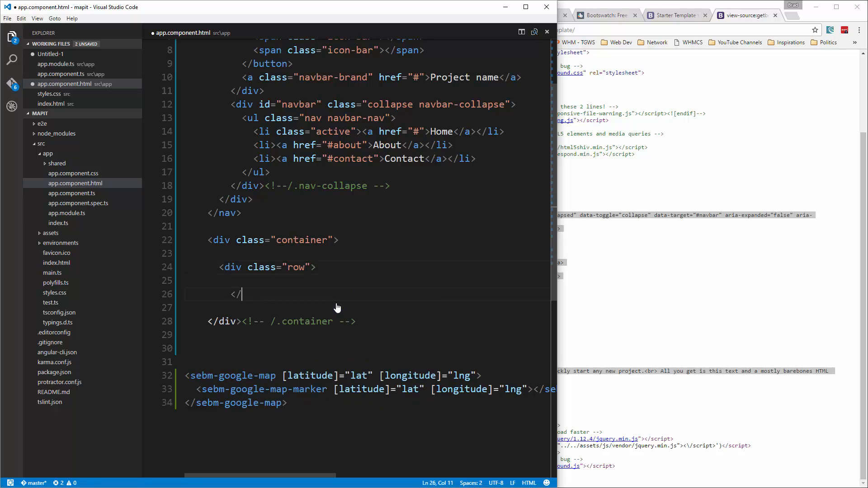
text(div>)
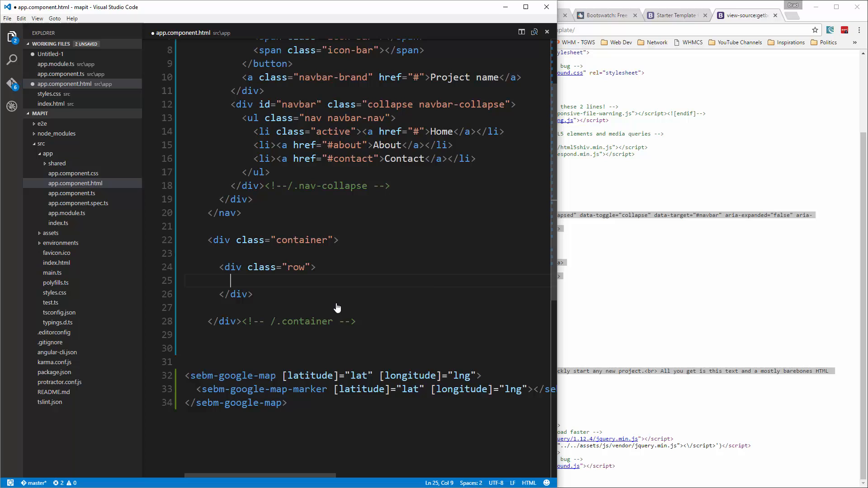
- Nest a div.col-md-12 containing an empty div.map inside the row
text(<di)
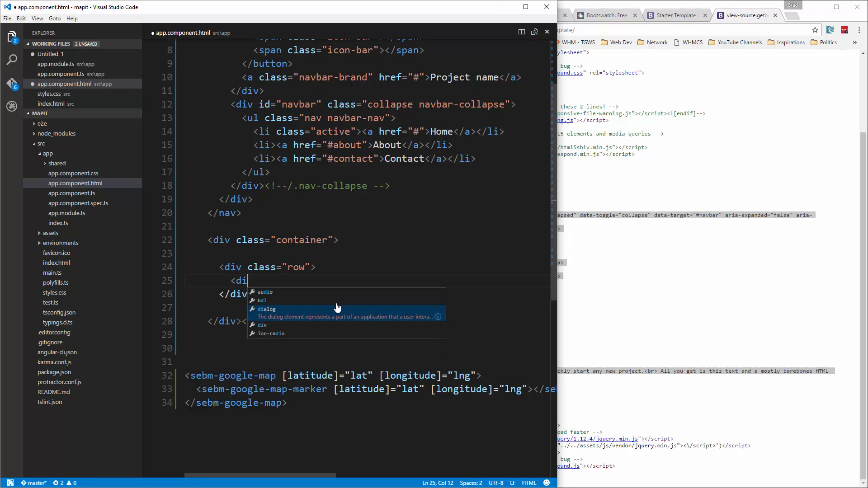
text(v class="")
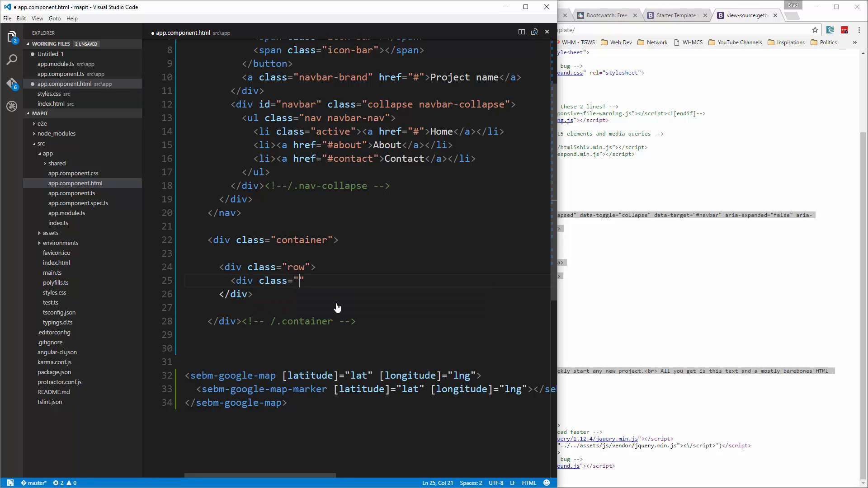
text(col-md-12)
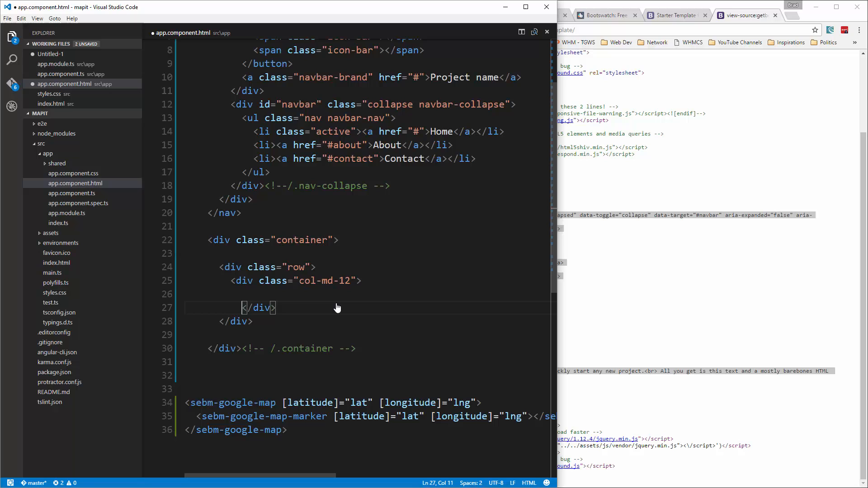
key(Enter)
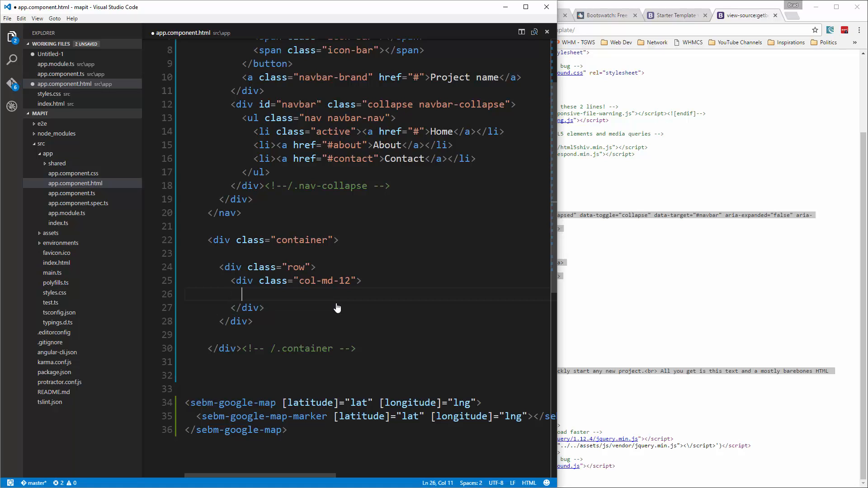
text(<div)
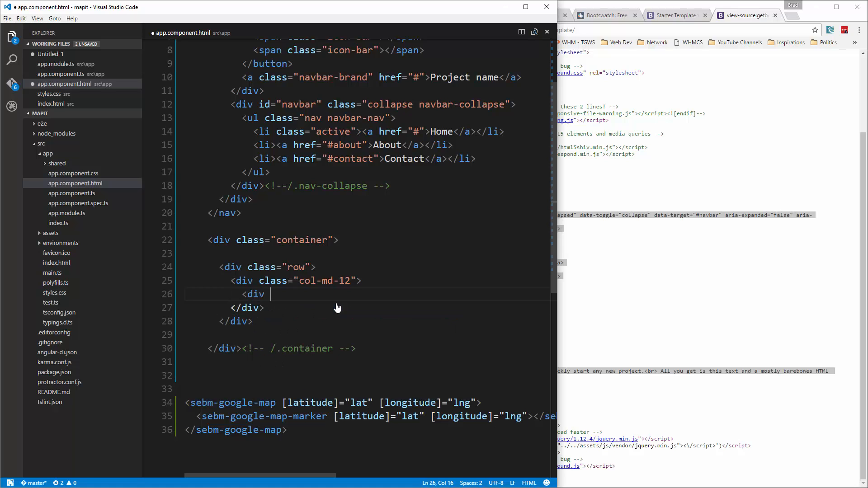
text(class="map)
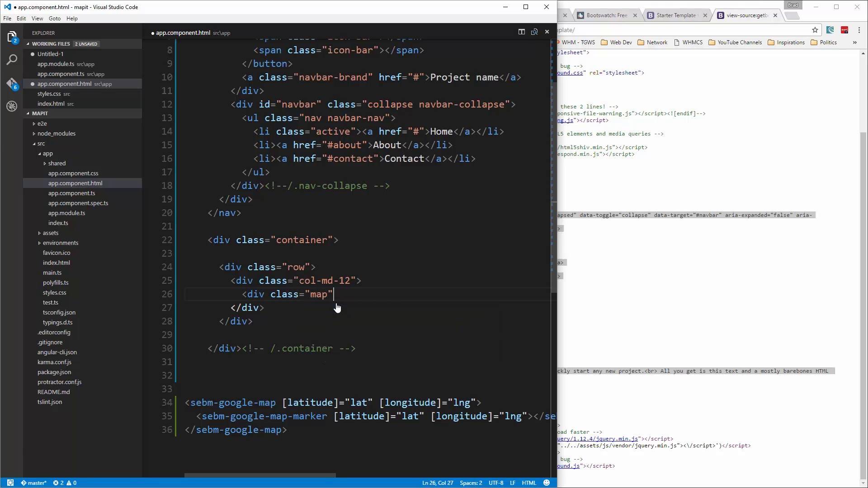
text(></div>)
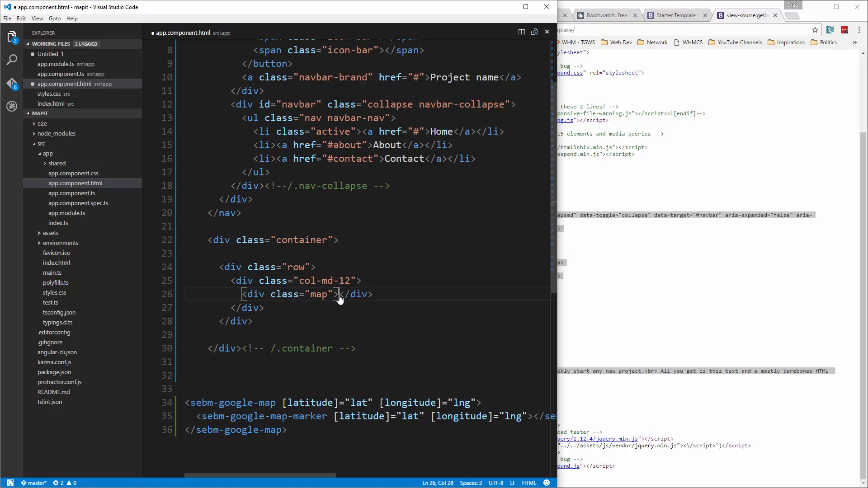
key(enter)
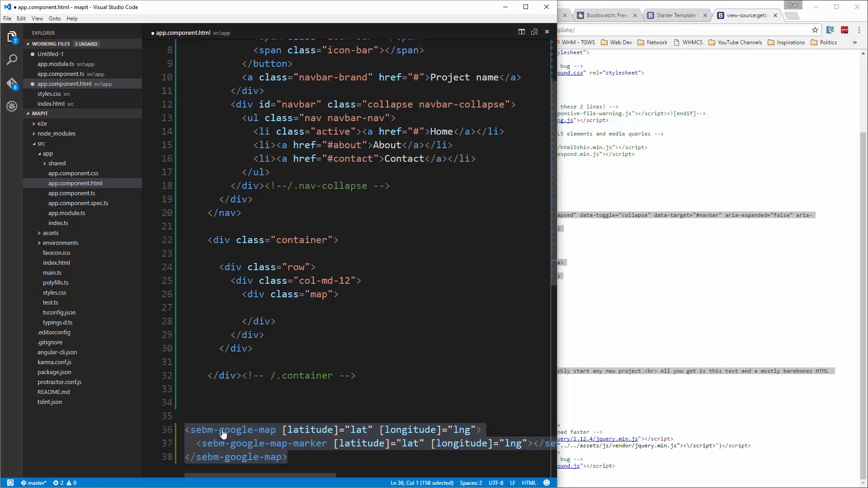
- Move the sebm-google-map block into div.map, rename the brand MapIt!, and delete the navbar li links
key(Delete)
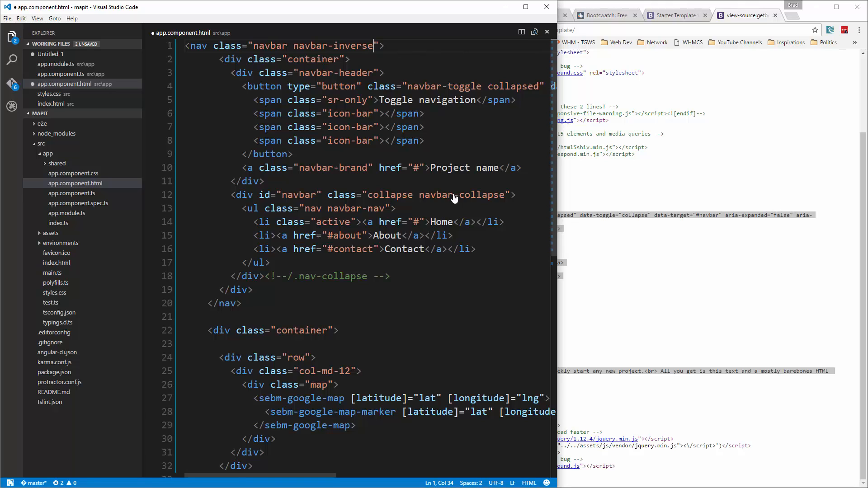
double_click(464, 168)
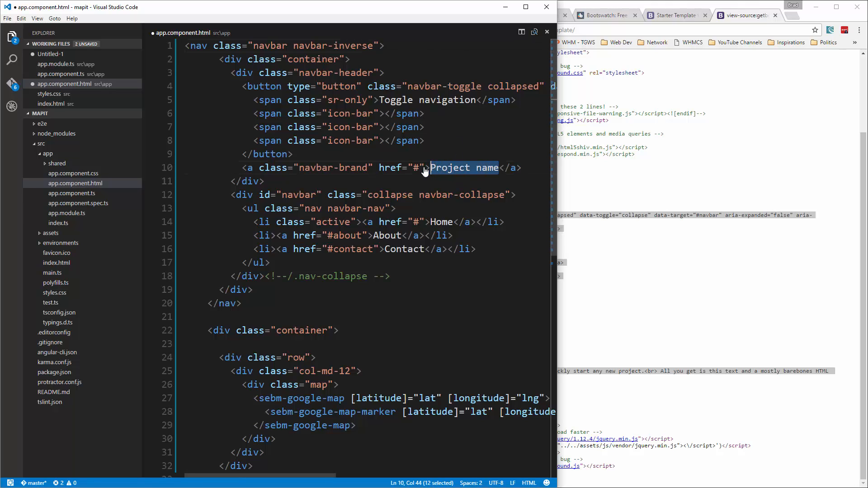
text(MapIt!)
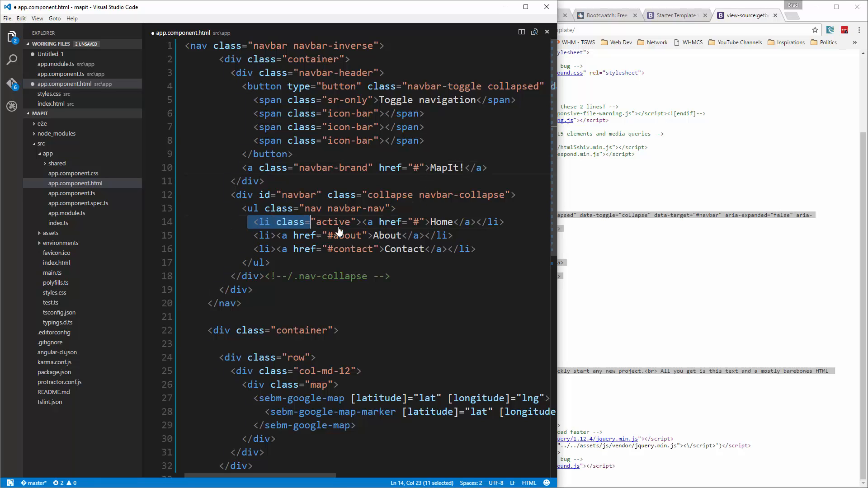
key(Delete)
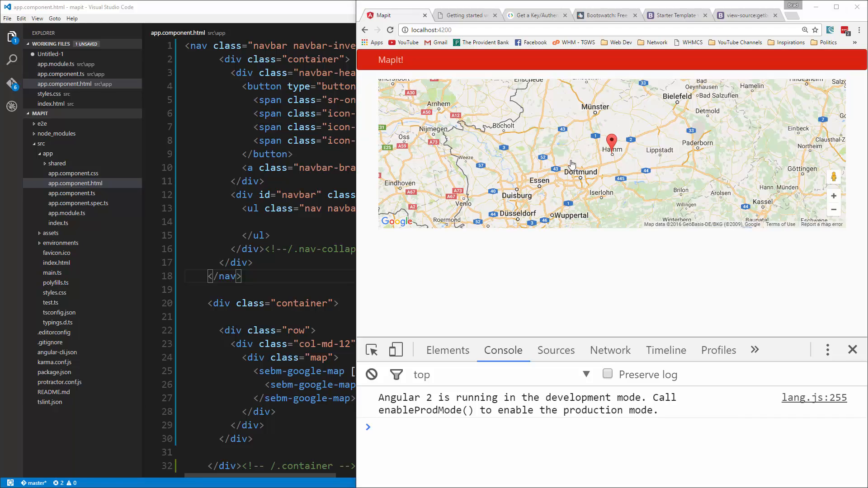
mouse_move(419, 198)
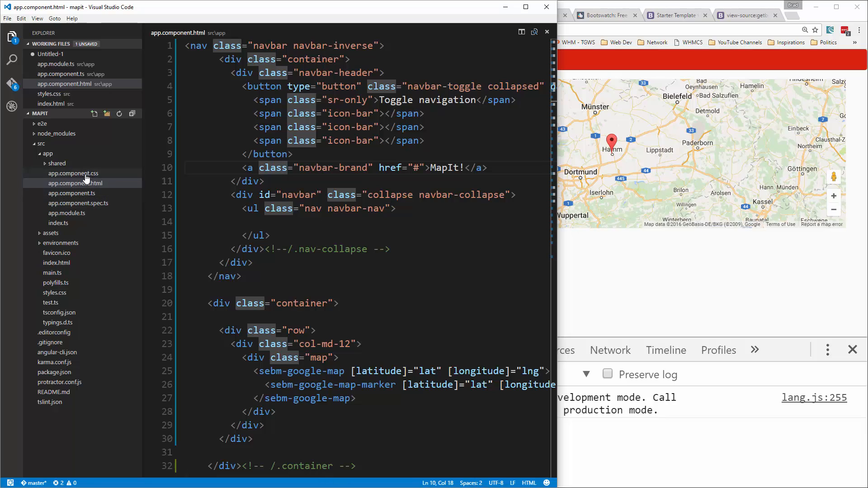
- Open app.component.ts showing lat 51.678418 and lng 7.809007 for the map
click(72, 194)
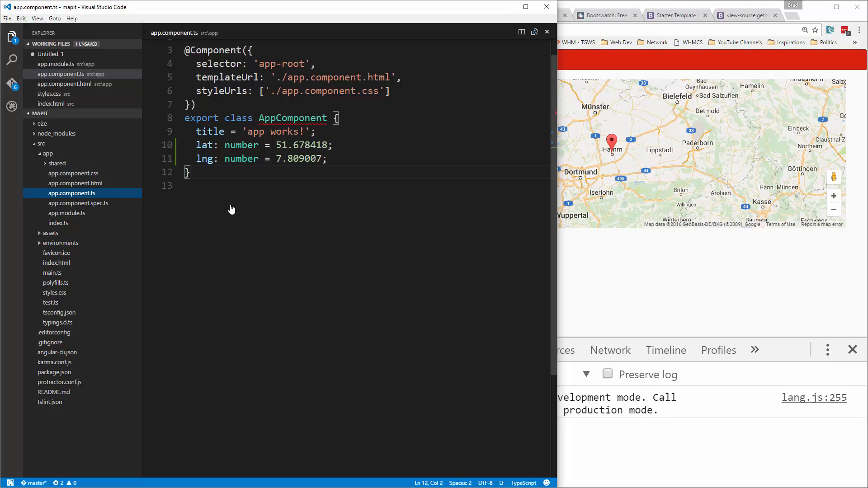
mouse_move(242, 215)
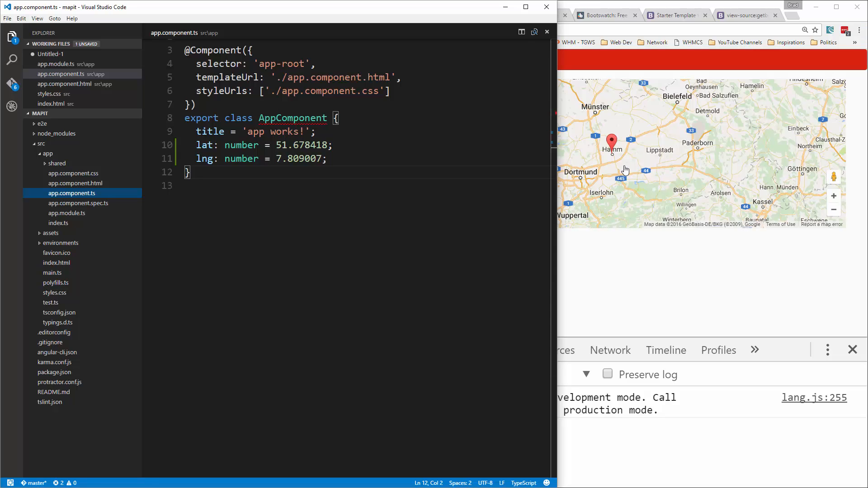
mouse_move(601, 185)
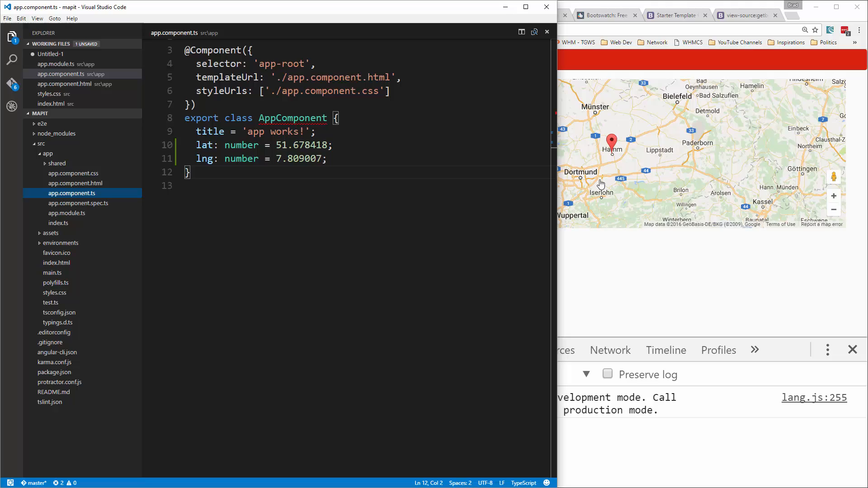
mouse_move(600, 192)
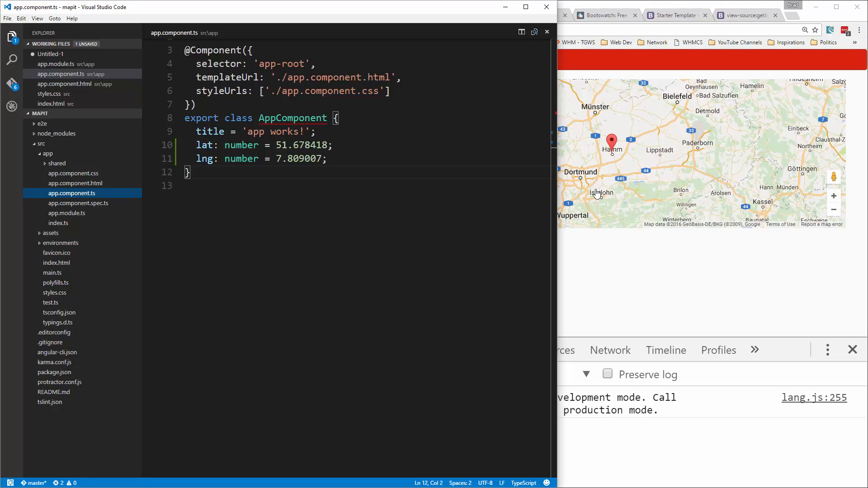
mouse_move(785, 108)
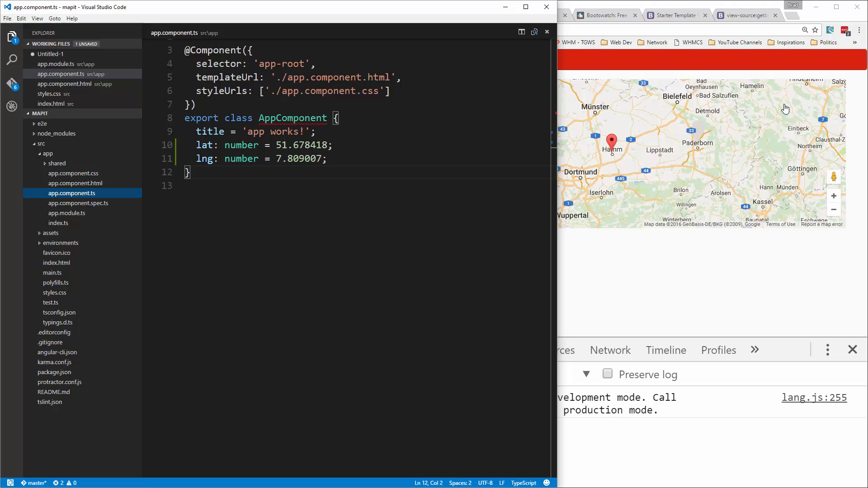